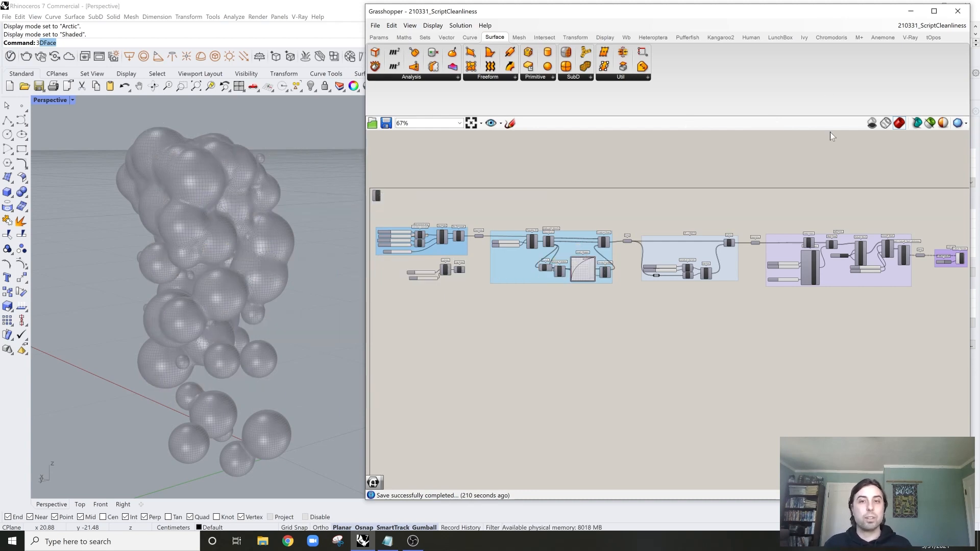
{"action": "mouse_move", "coordinate": [517, 190]}
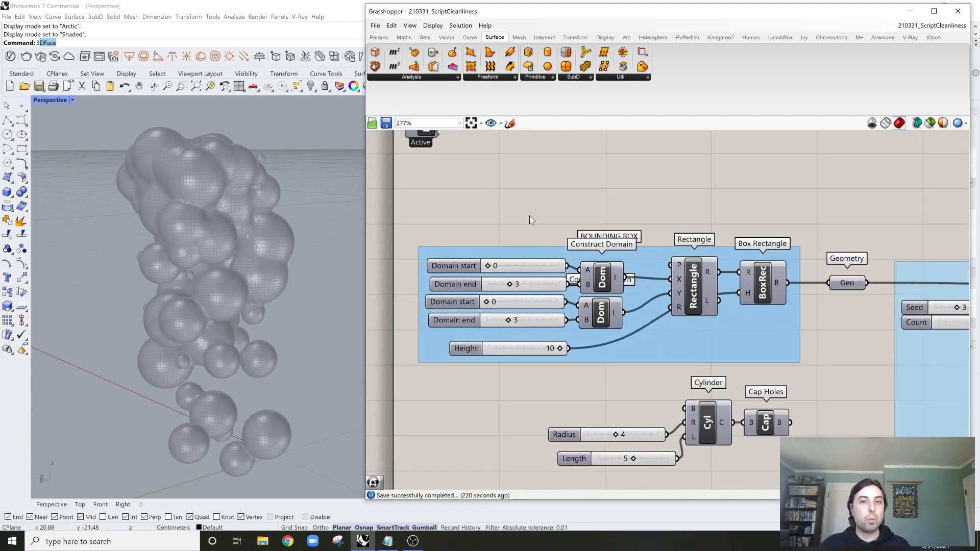
Step: Zoom into the BOUNDING BOX group with preview limited to selected components
{"action": "scroll", "scroll_direction": "down", "scroll_amount": 3}
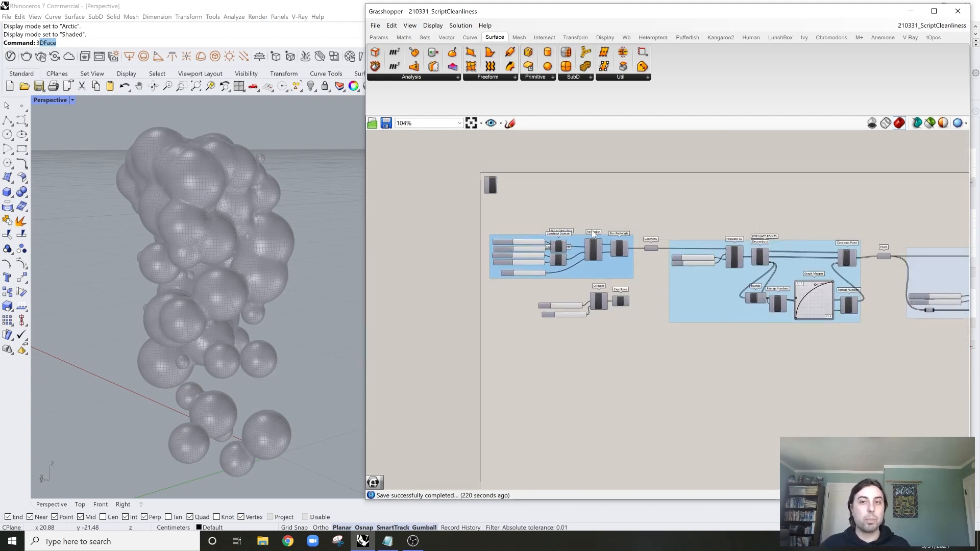
{"action": "scroll", "scroll_direction": "up", "scroll_amount": 3}
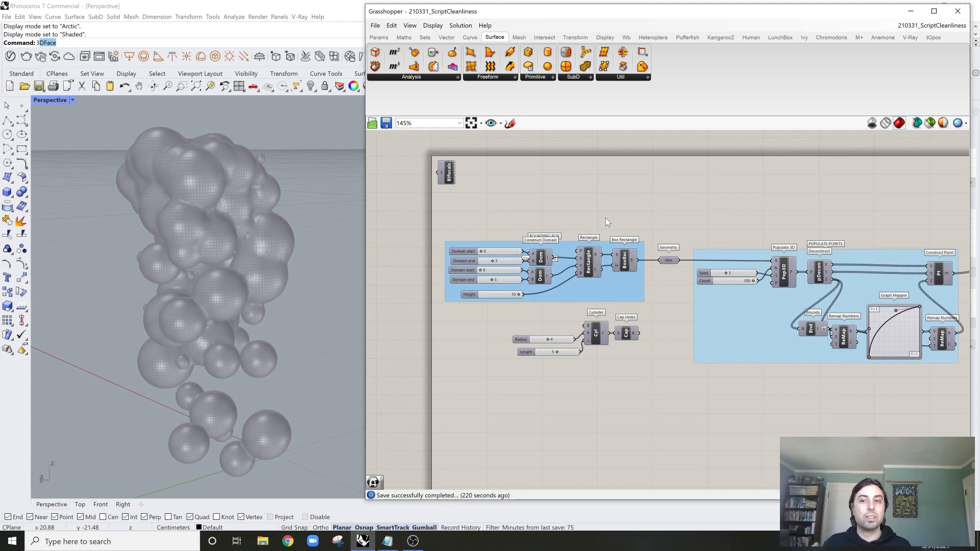
{"action": "mouse_move", "coordinate": [636, 262]}
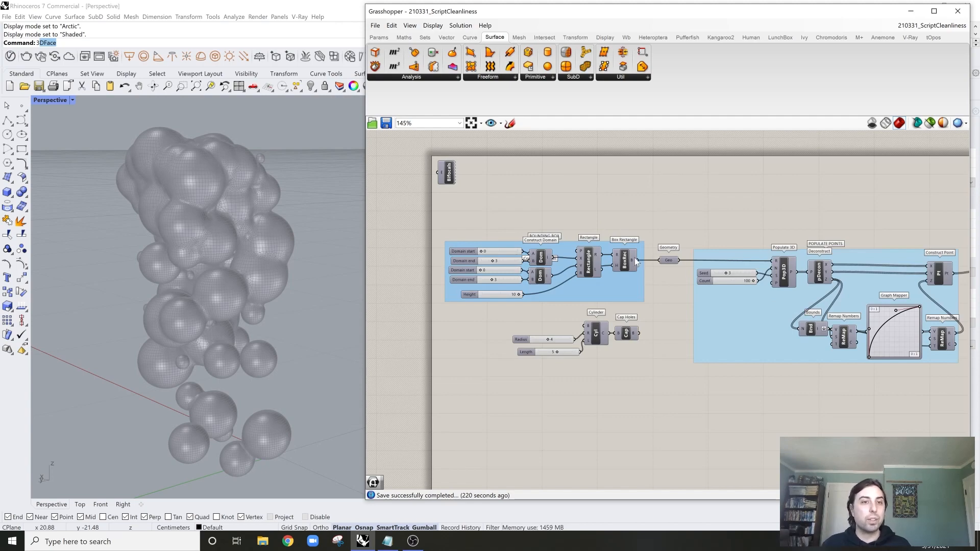
{"action": "scroll", "scroll_direction": "up", "scroll_amount": 3}
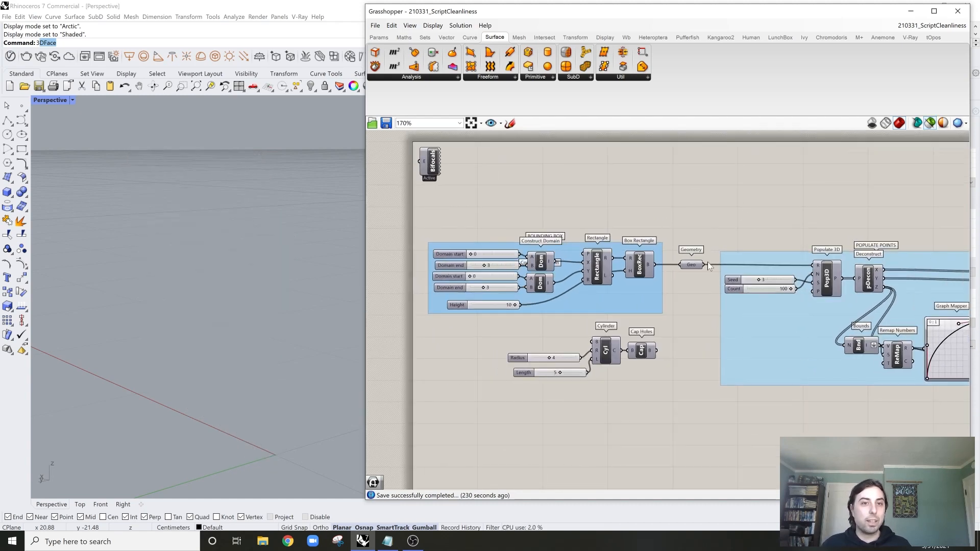
Step: Preview the bounding box geometry, then the constructed points and the Point relay's point cloud
{"action": "left_click", "coordinate": [691, 265]}
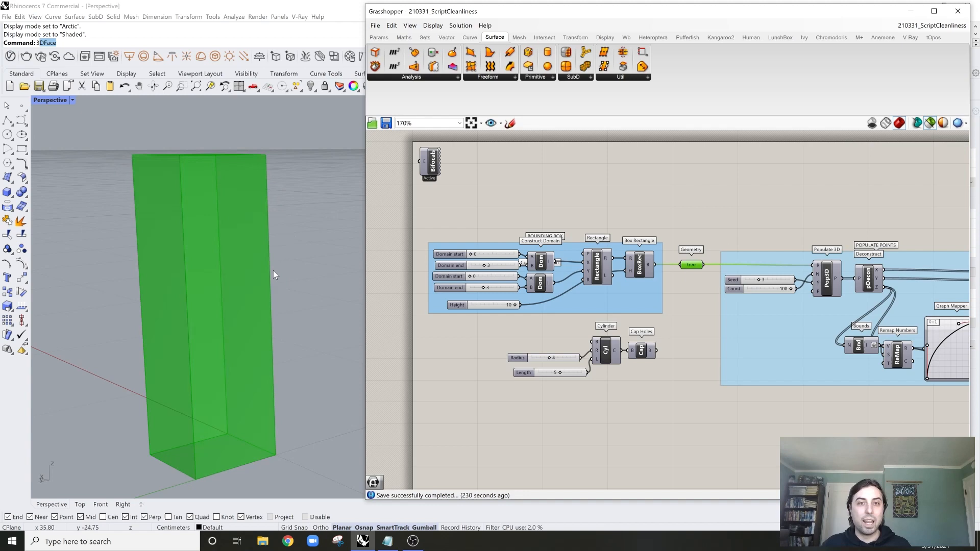
{"action": "mouse_move", "coordinate": [644, 265]}
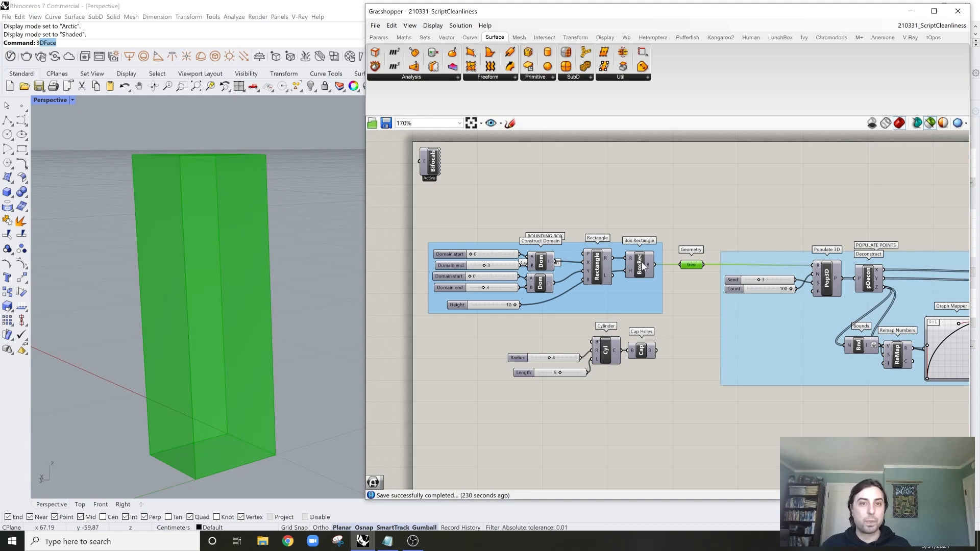
{"action": "mouse_move", "coordinate": [754, 230]}
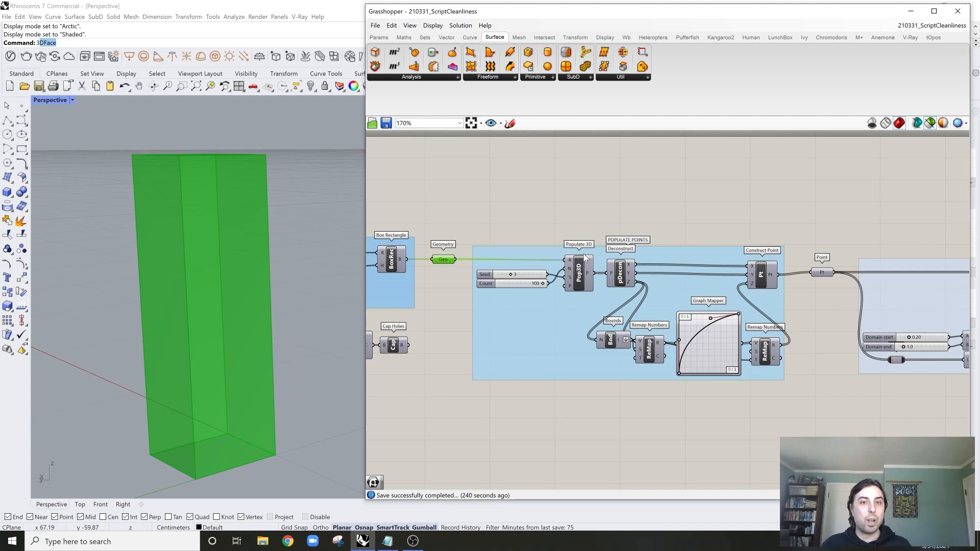
{"action": "mouse_move", "coordinate": [781, 279]}
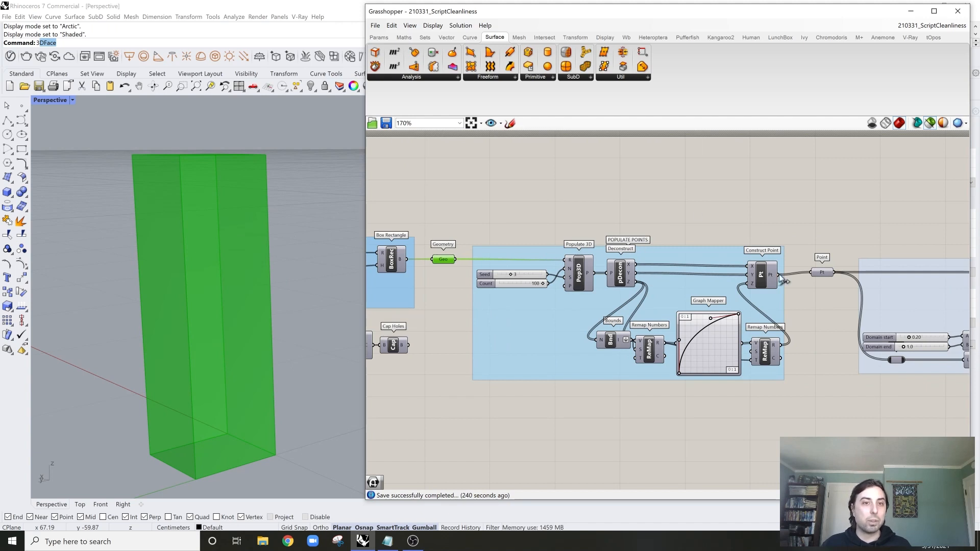
{"action": "mouse_move", "coordinate": [781, 262]}
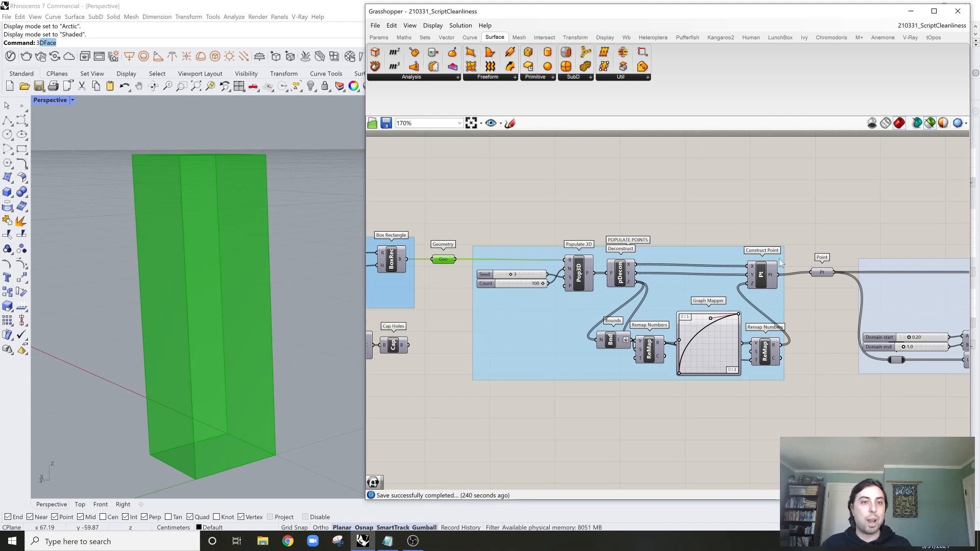
{"action": "left_click", "coordinate": [762, 275]}
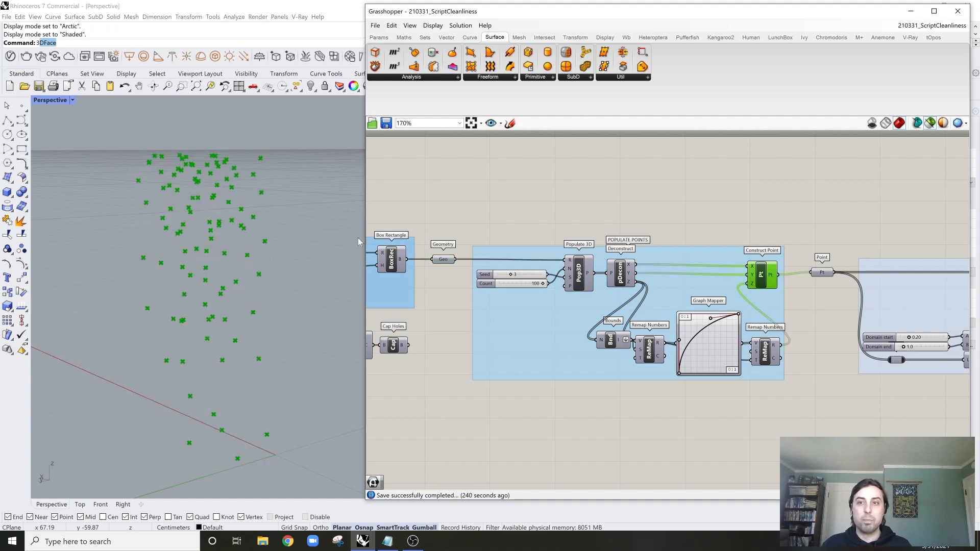
{"action": "mouse_move", "coordinate": [855, 304]}
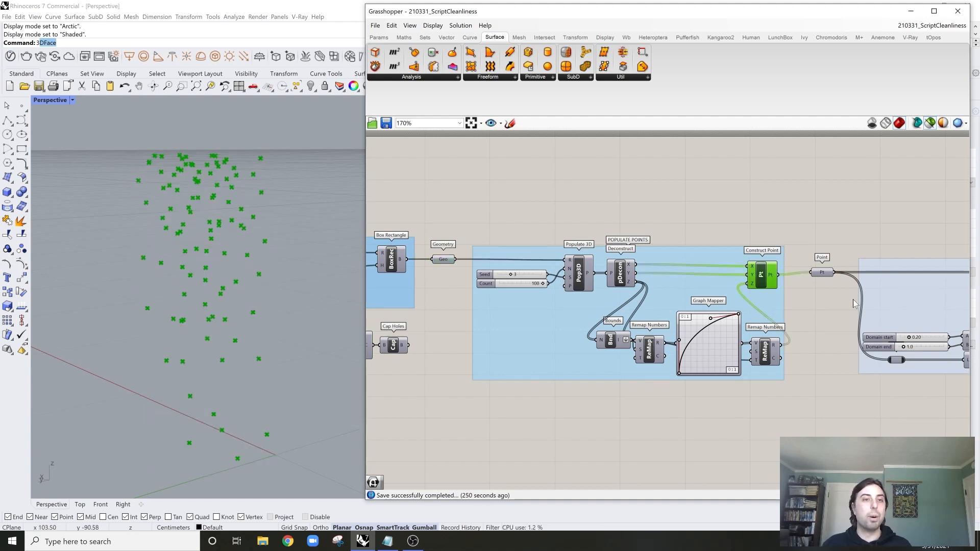
{"action": "left_click", "coordinate": [822, 271]}
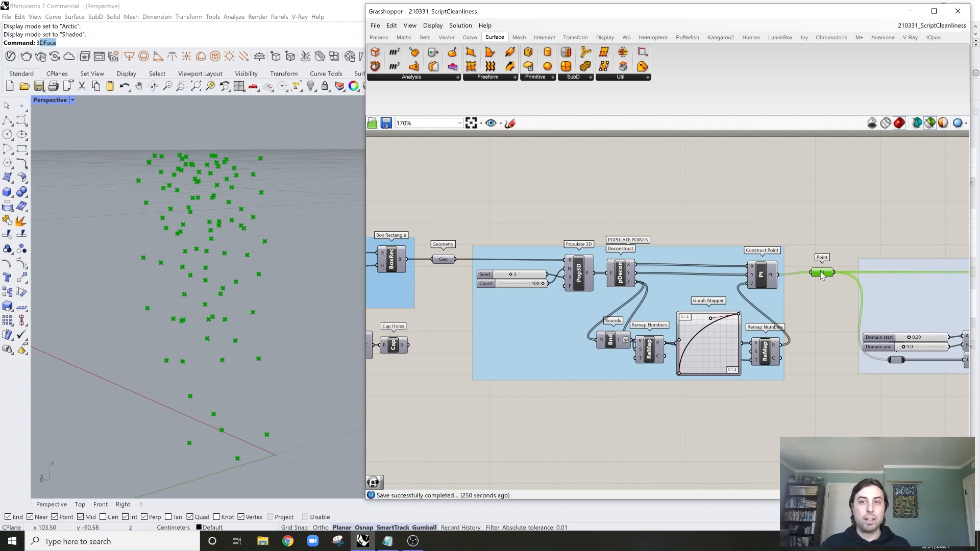
{"action": "scroll", "scroll_direction": "up", "scroll_amount": 3}
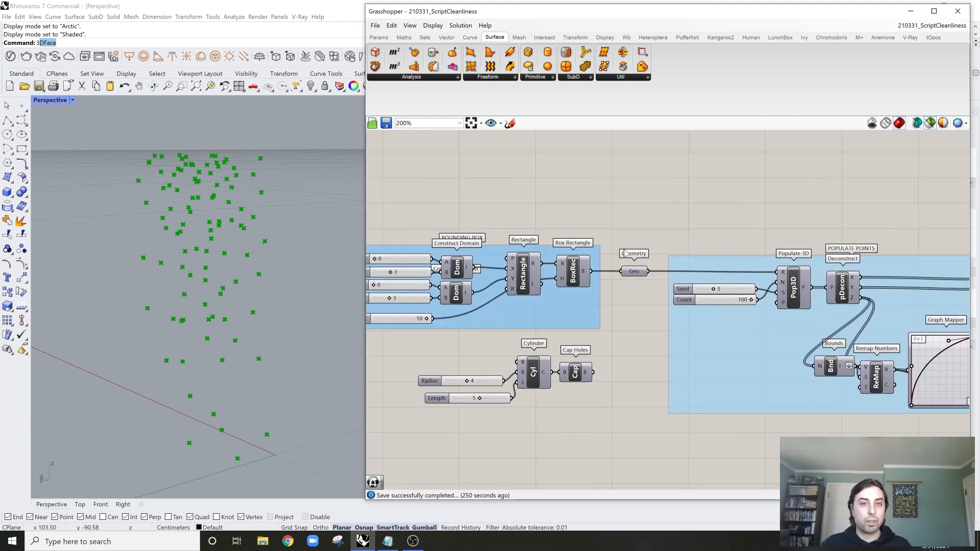
{"action": "scroll", "scroll_direction": "down", "scroll_amount": 3}
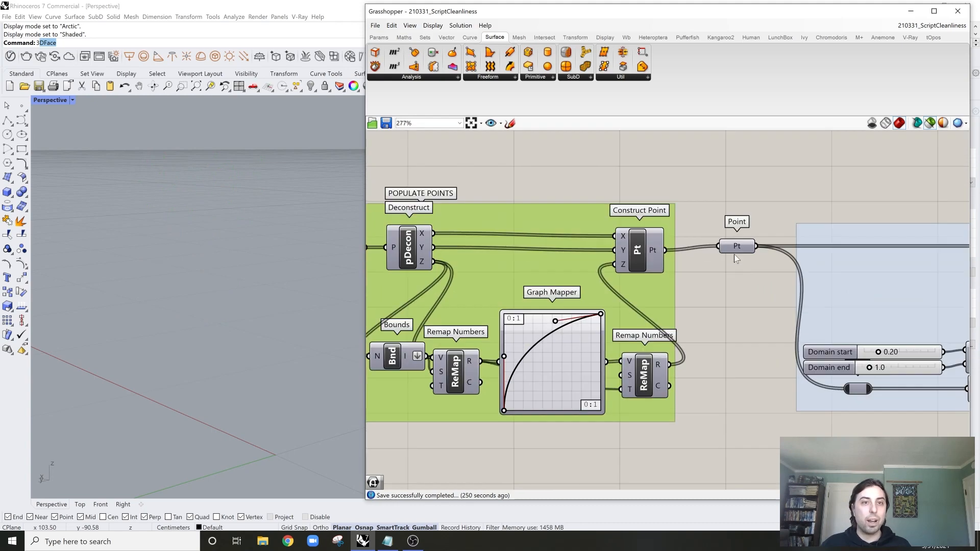
{"action": "left_click", "coordinate": [736, 246]}
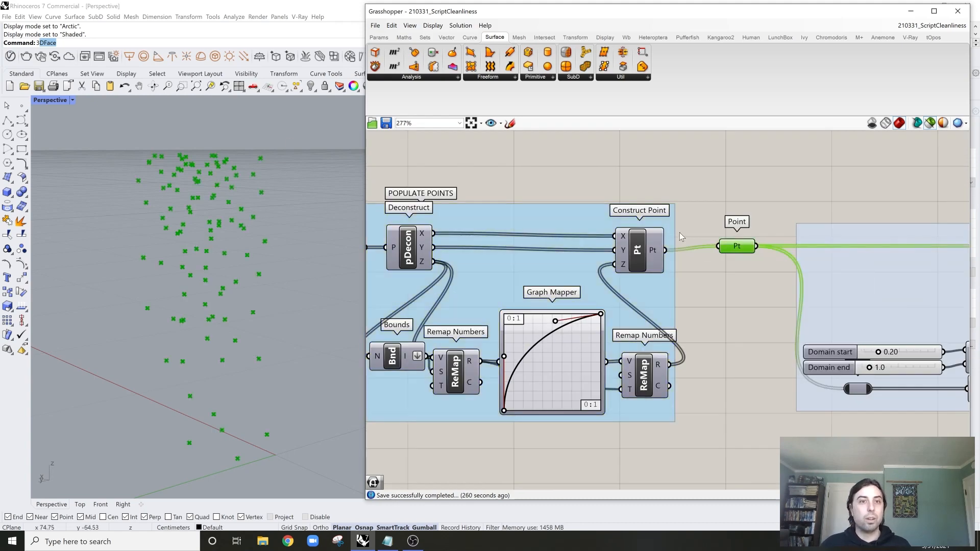
Step: Pan through the PT > OBJECT group to the MESHING group, previewing the spheres and merged mesh
{"action": "scroll", "scroll_direction": "down", "scroll_amount": 3}
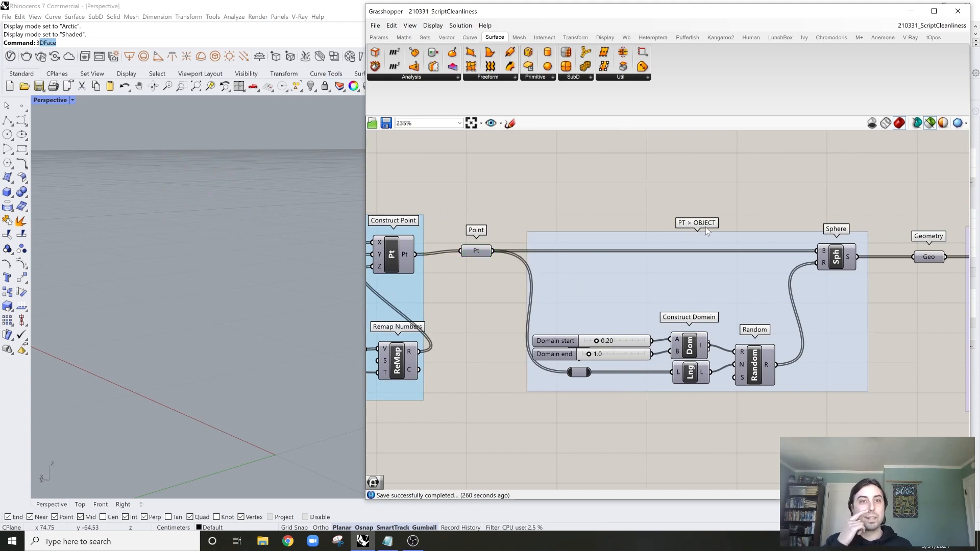
{"action": "mouse_move", "coordinate": [783, 370]}
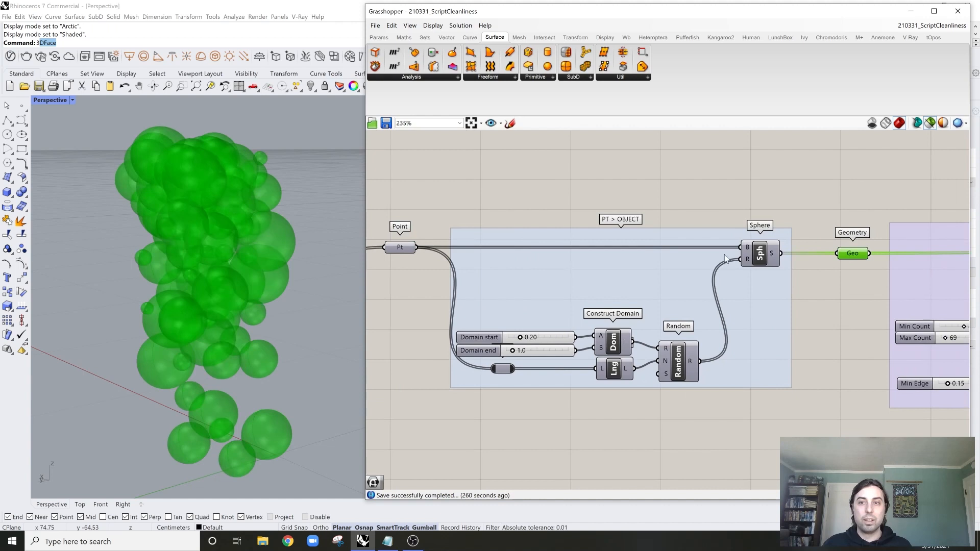
{"action": "scroll", "scroll_direction": "down", "scroll_amount": 3}
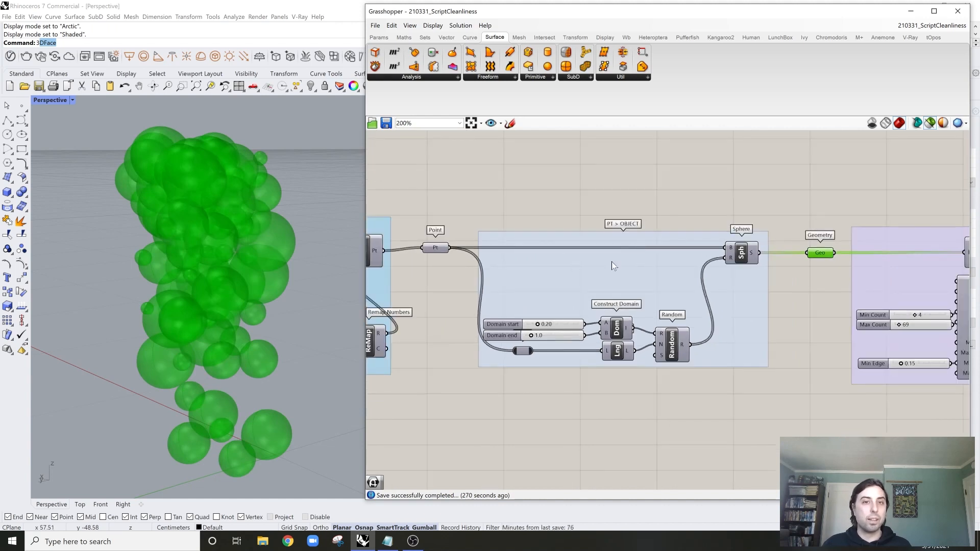
{"action": "mouse_move", "coordinate": [768, 256]}
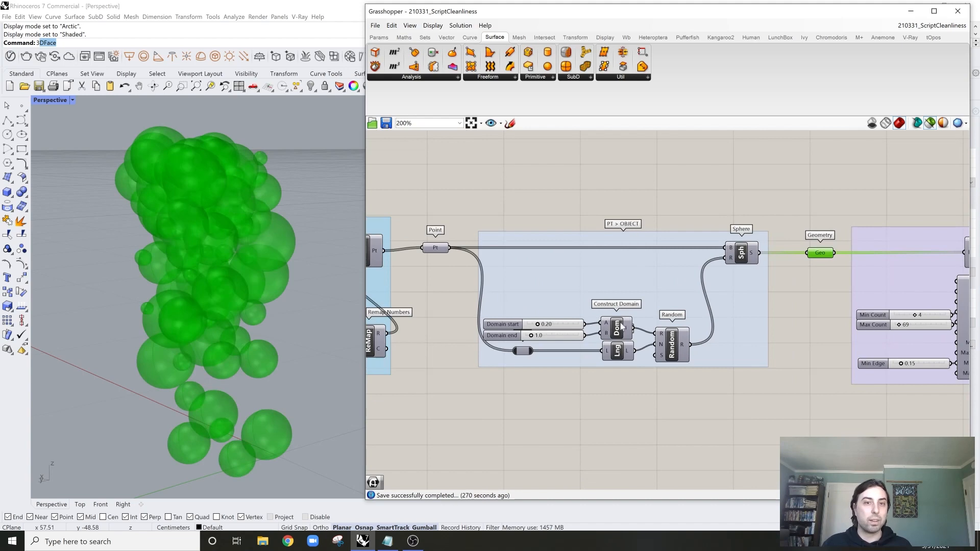
{"action": "scroll", "scroll_direction": "down", "scroll_amount": 3}
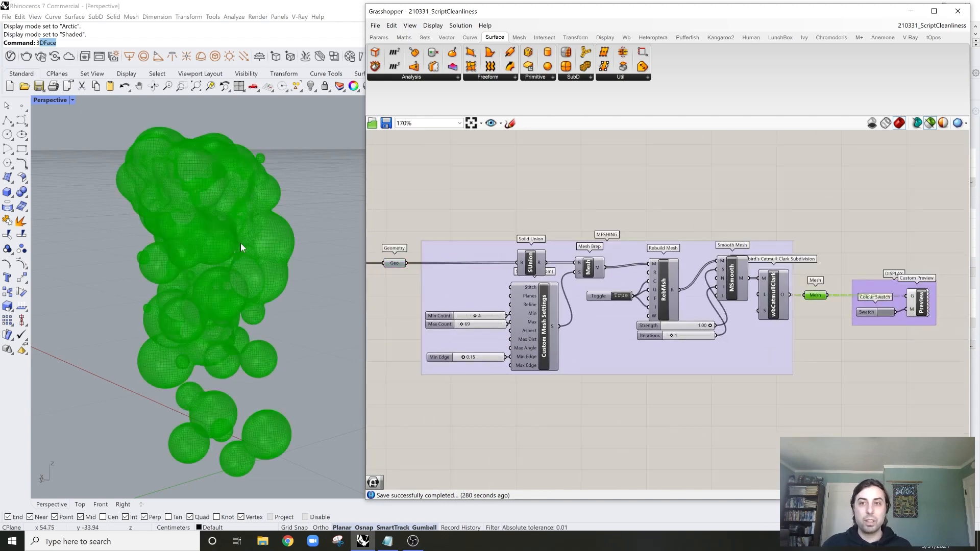
Step: Zoom along the MESHING group to the DISPLAY group's Custom Preview showing the grey mesh
{"action": "scroll", "scroll_direction": "up", "scroll_amount": 3}
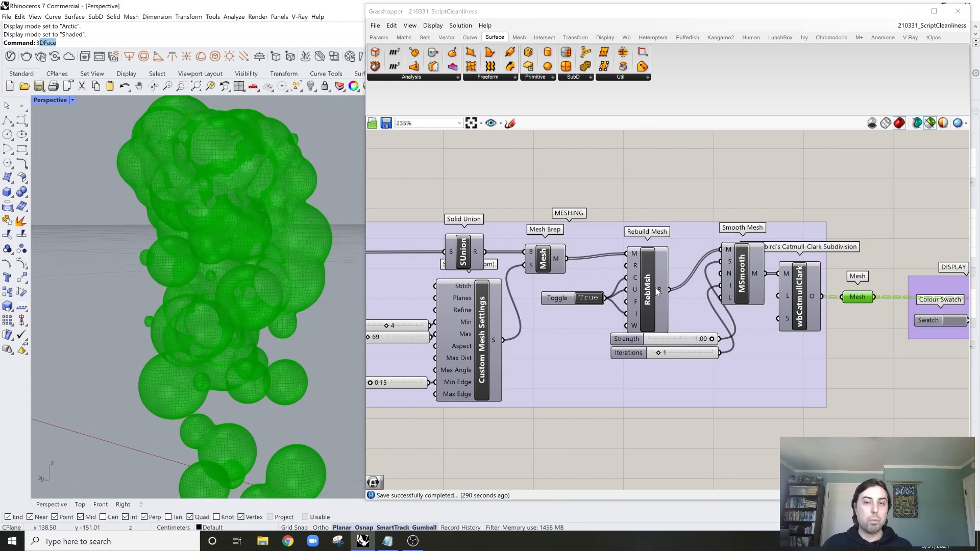
{"action": "scroll", "scroll_direction": "down", "scroll_amount": 3}
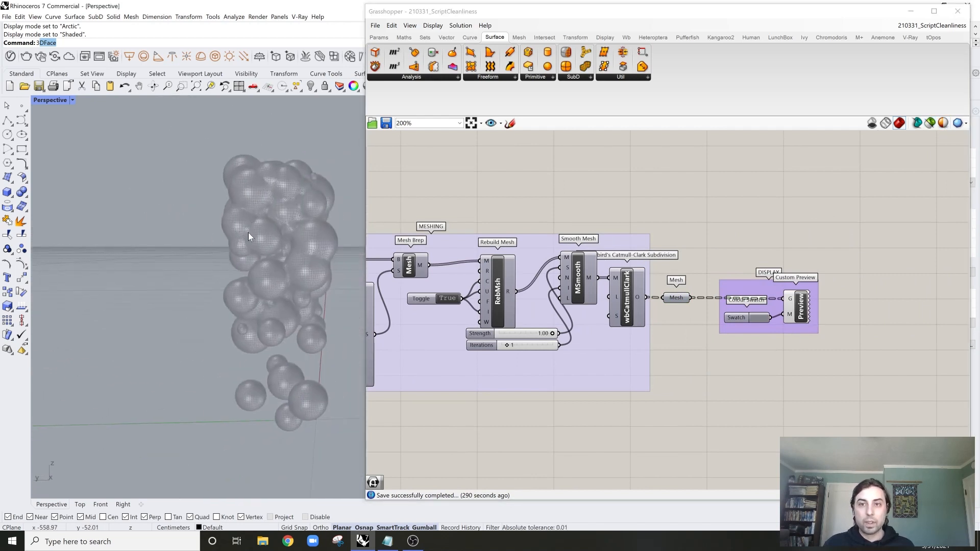
{"action": "scroll", "scroll_direction": "down", "scroll_amount": 3}
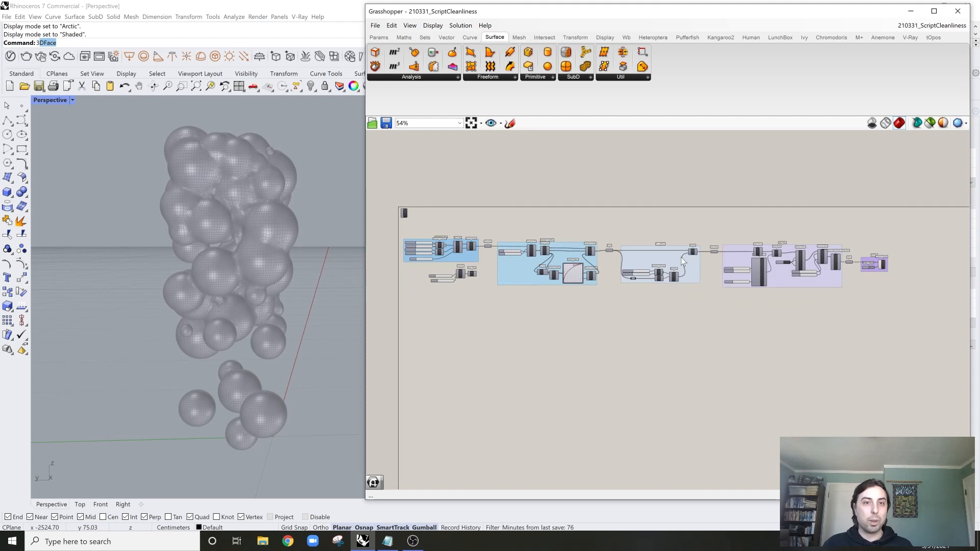
{"action": "scroll", "scroll_direction": "up", "scroll_amount": 3}
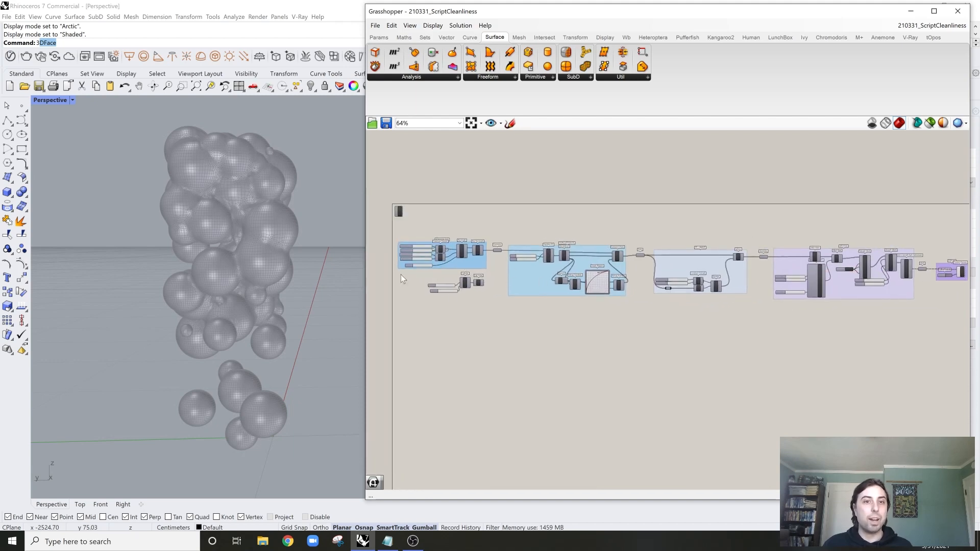
{"action": "scroll", "scroll_direction": "up", "scroll_amount": 3}
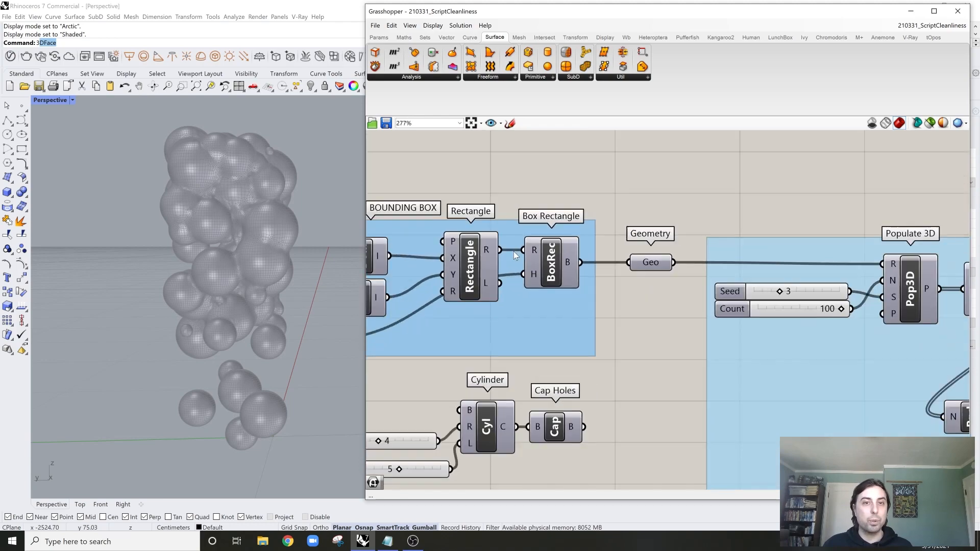
{"action": "scroll", "scroll_direction": "down", "scroll_amount": 3}
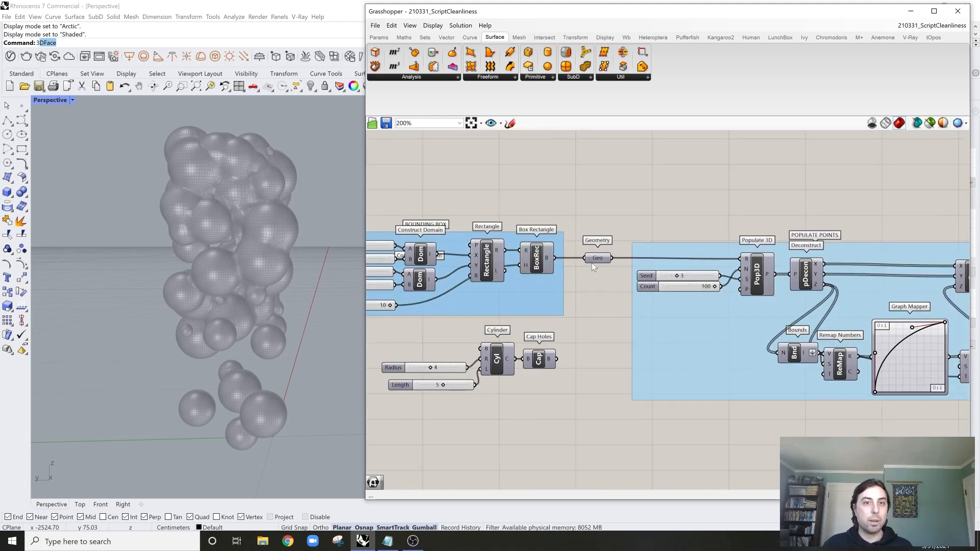
{"action": "scroll", "scroll_direction": "up", "scroll_amount": 3}
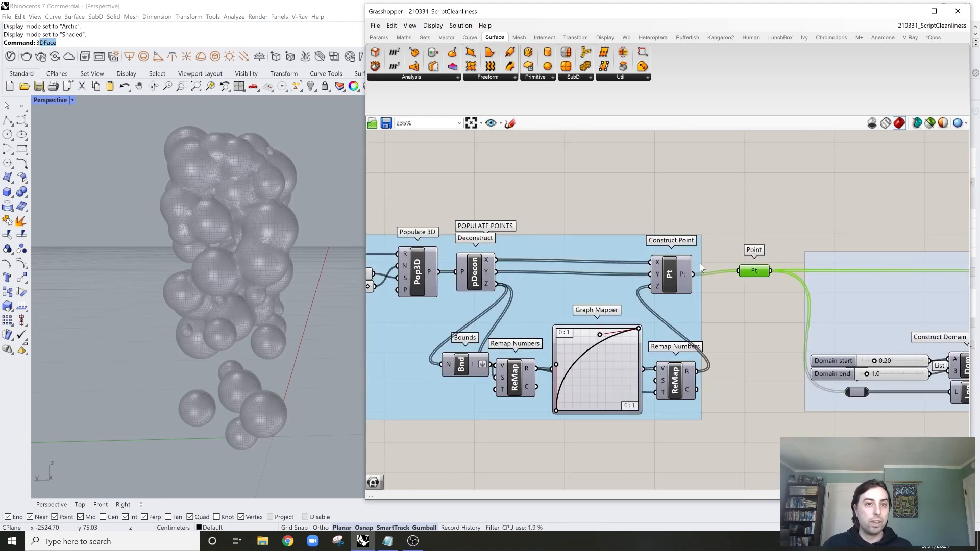
{"action": "scroll", "scroll_direction": "down", "scroll_amount": 3}
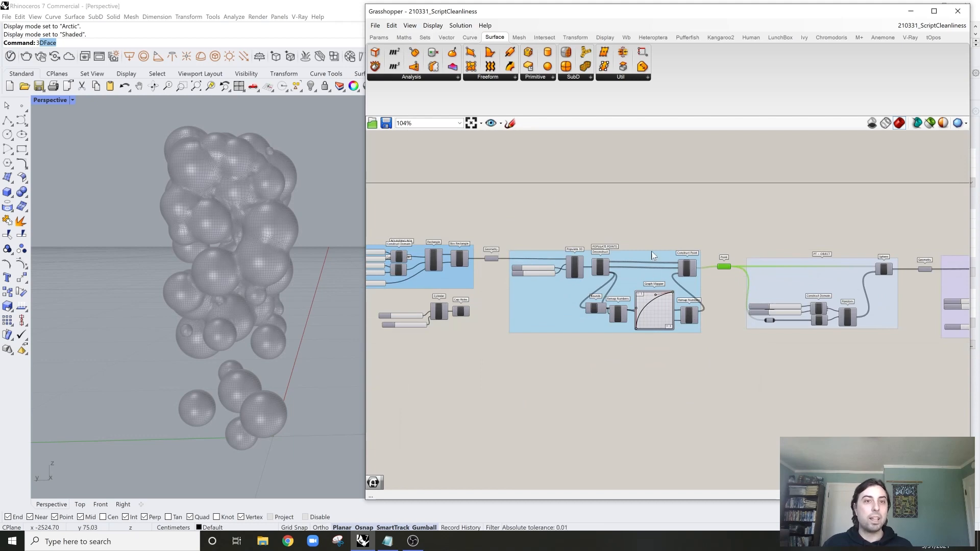
{"action": "scroll", "scroll_direction": "up", "scroll_amount": 3}
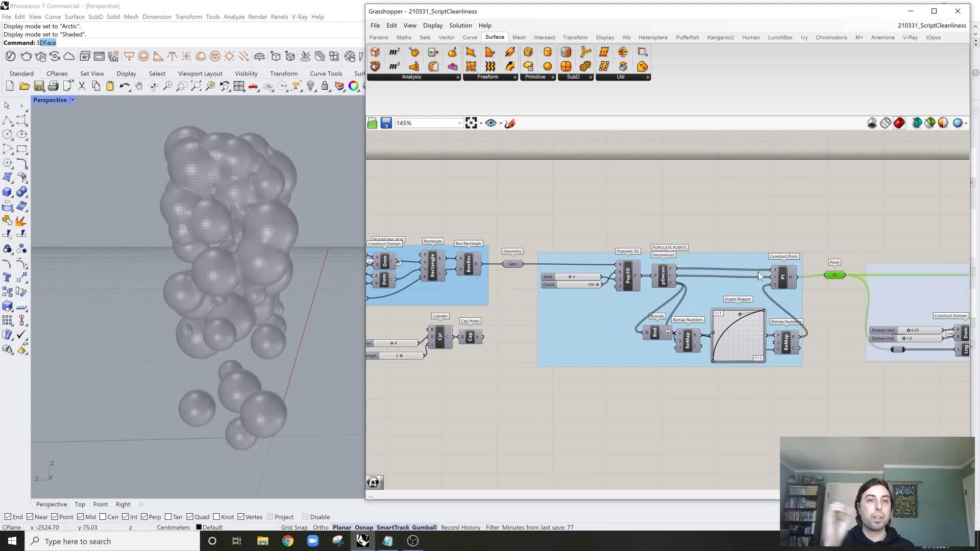
{"action": "scroll", "scroll_direction": "up", "scroll_amount": 3}
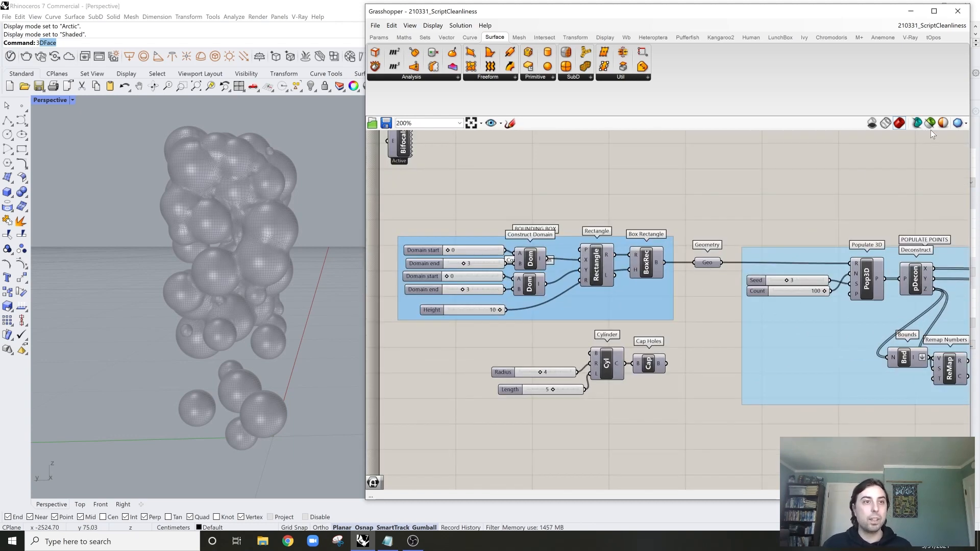
Step: Wire the Cap Holes output into the Geometry parameter, replacing the box with the capped cylinder
{"action": "left_click", "coordinate": [706, 262]}
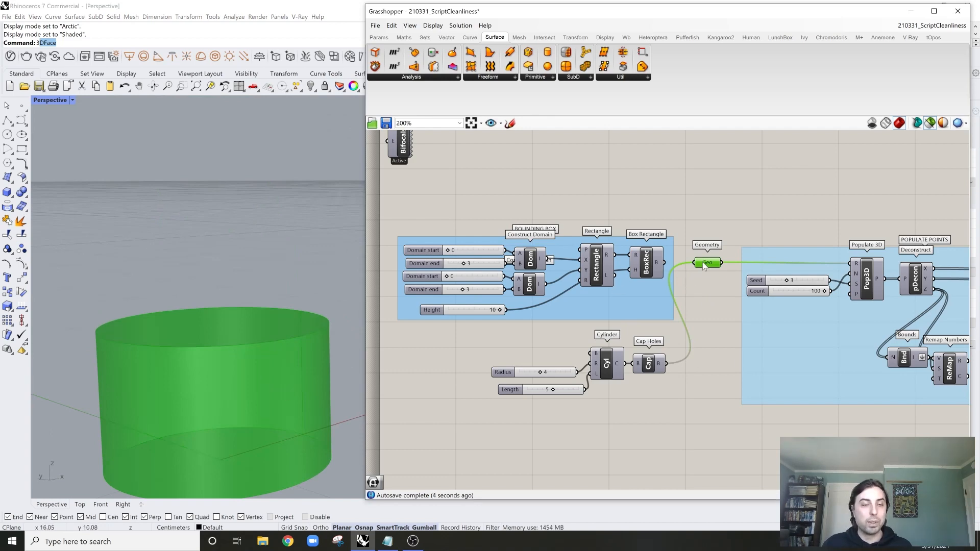
{"action": "scroll", "scroll_direction": "down", "scroll_amount": 3}
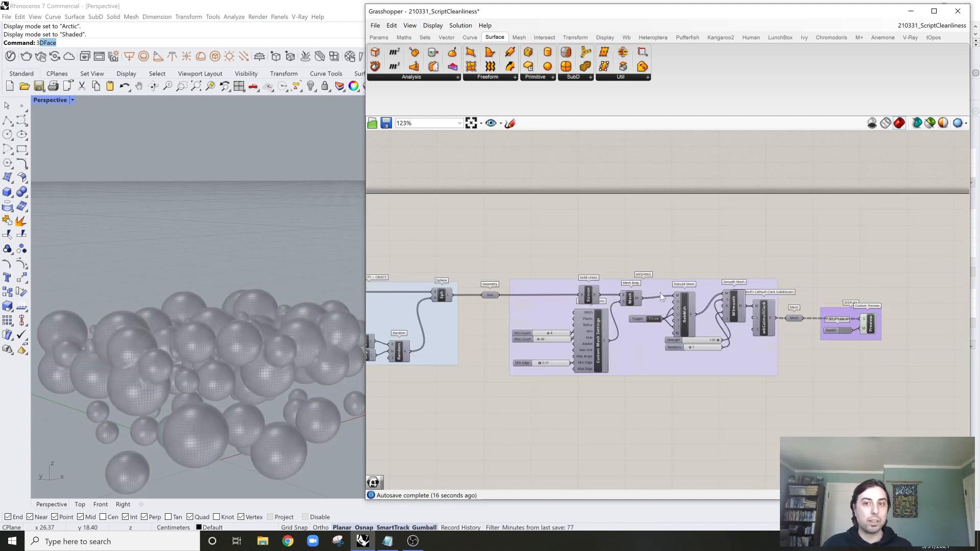
{"action": "scroll", "scroll_direction": "up", "scroll_amount": 3}
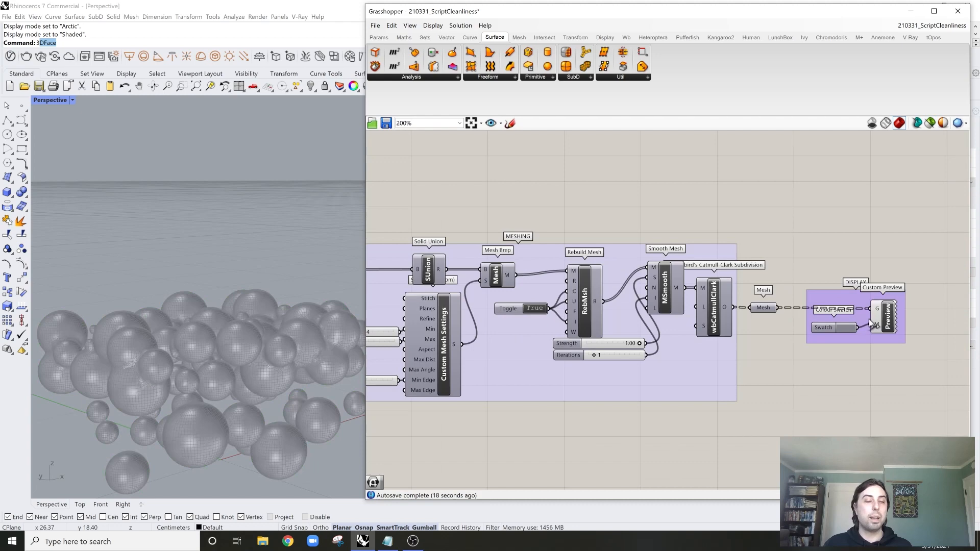
{"action": "scroll", "scroll_direction": "down", "scroll_amount": 3}
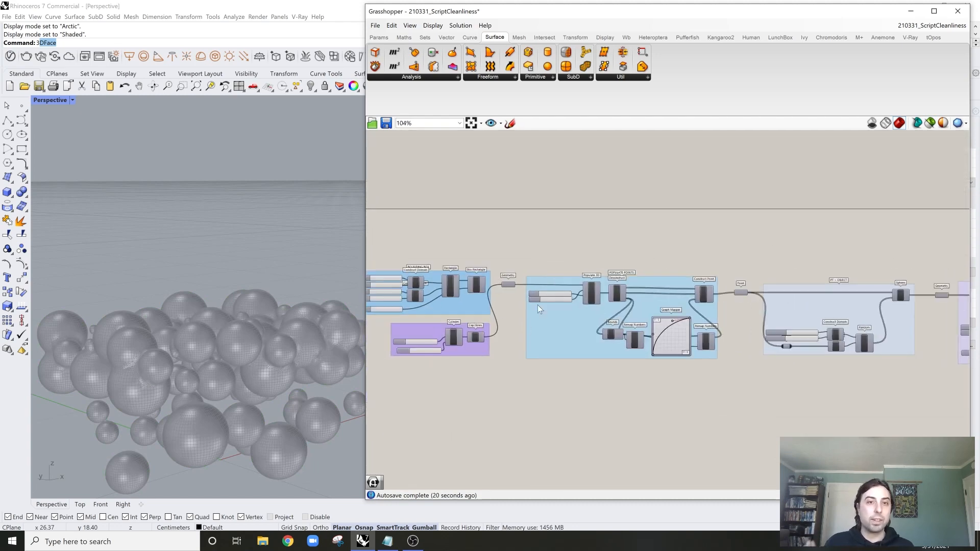
{"action": "scroll", "scroll_direction": "up", "scroll_amount": 3}
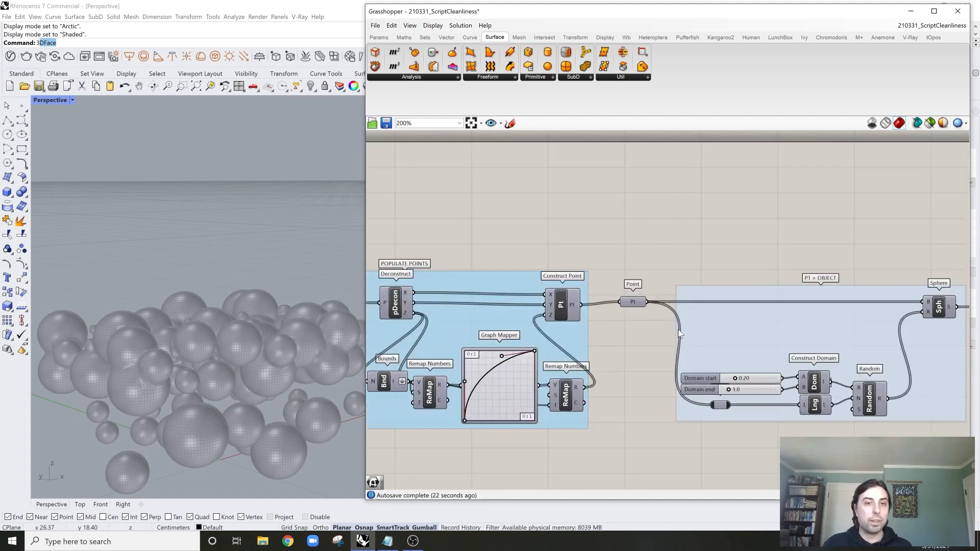
{"action": "scroll", "scroll_direction": "down", "scroll_amount": 3}
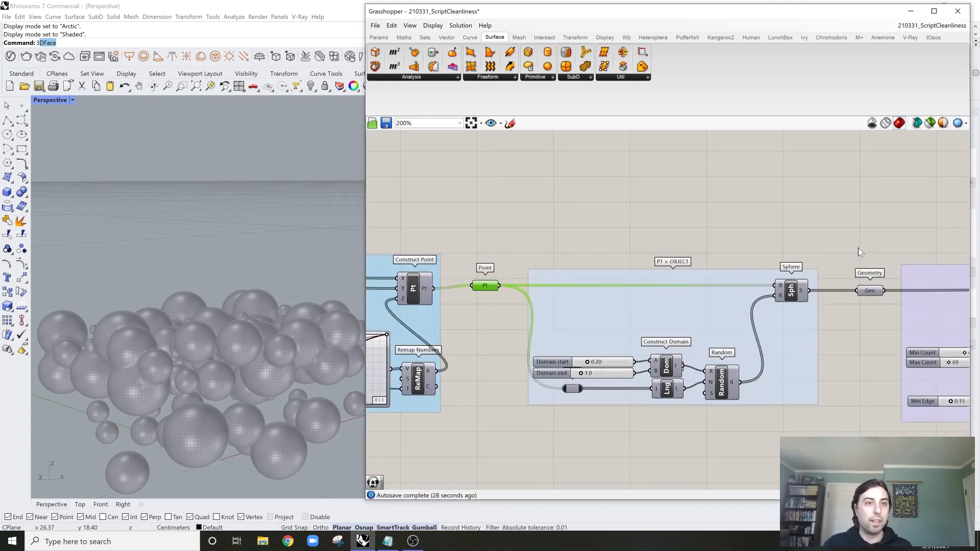
{"action": "left_click", "coordinate": [485, 286]}
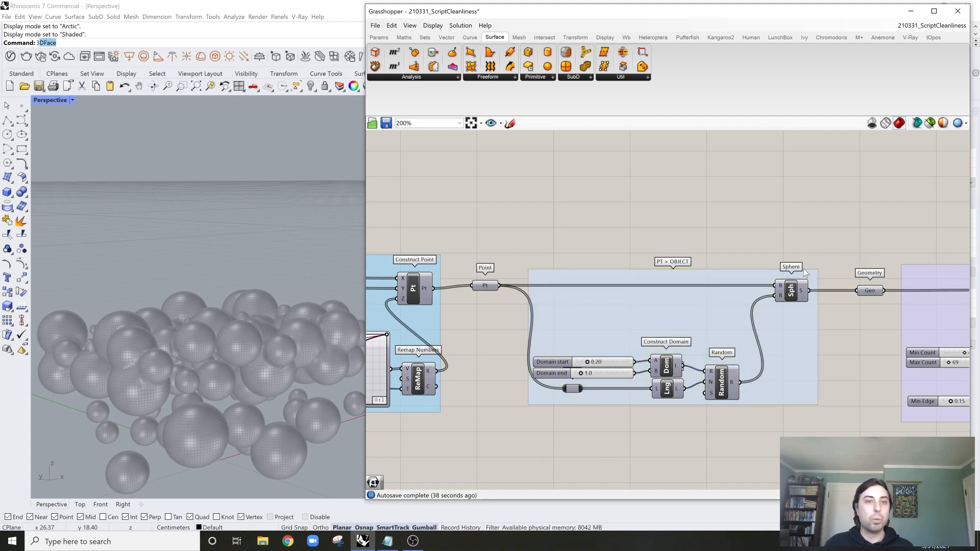
{"action": "scroll", "scroll_direction": "down", "scroll_amount": 3}
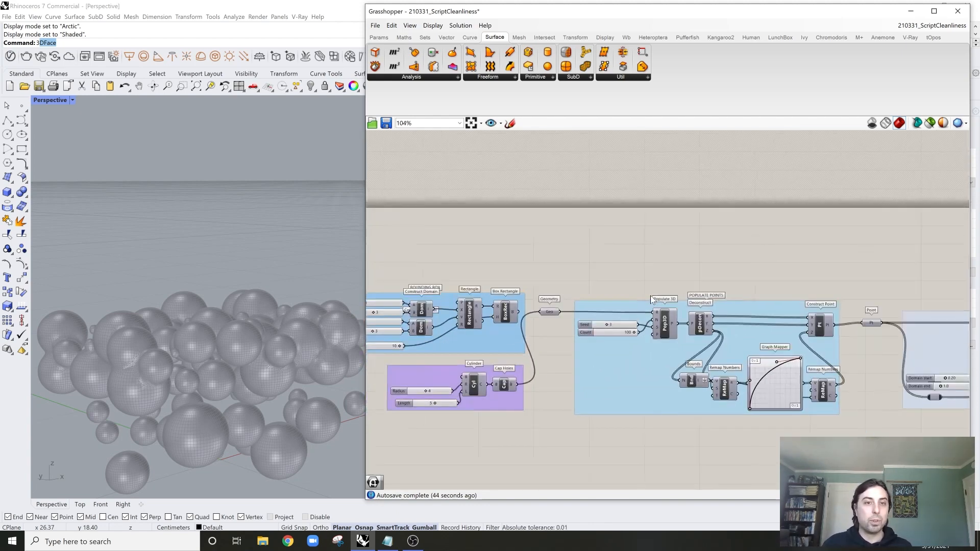
{"action": "scroll", "scroll_direction": "up", "scroll_amount": 3}
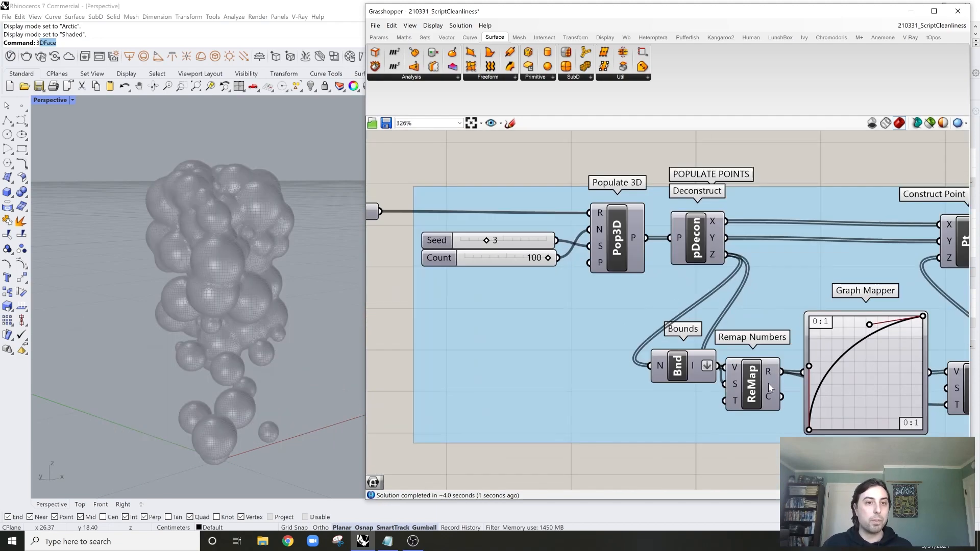
Step: Move the Populate 3D and Random seed sliders, set to 2, out to the canvas top left
{"action": "scroll", "scroll_direction": "down", "scroll_amount": 3}
{"action": "type", "text": "2"}
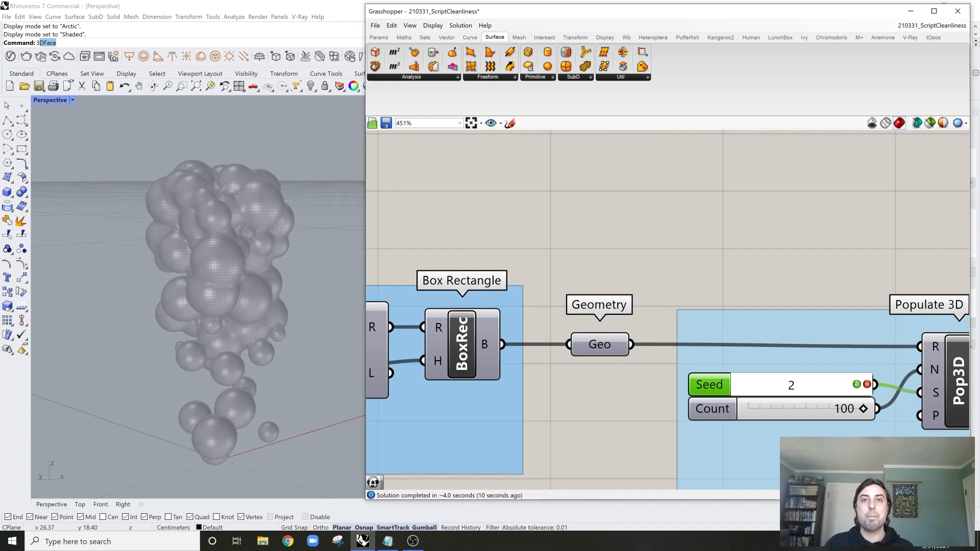
{"action": "scroll", "scroll_direction": "down", "scroll_amount": 3}
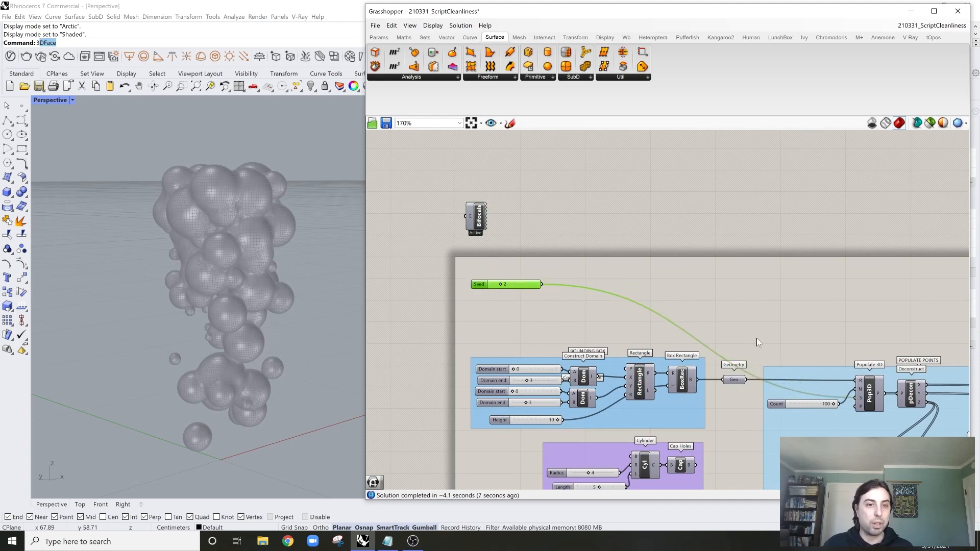
{"action": "scroll", "scroll_direction": "up", "scroll_amount": 3}
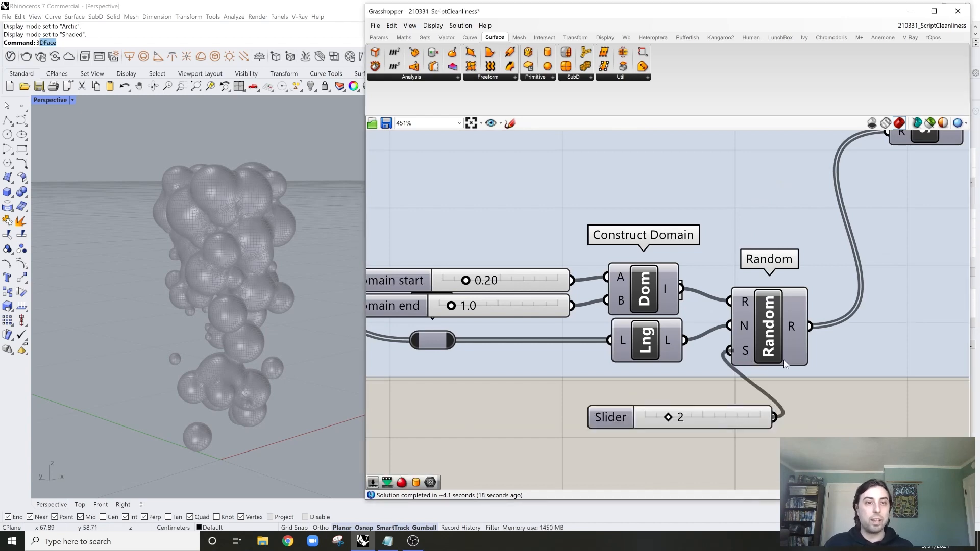
{"action": "mouse_move", "coordinate": [735, 423]}
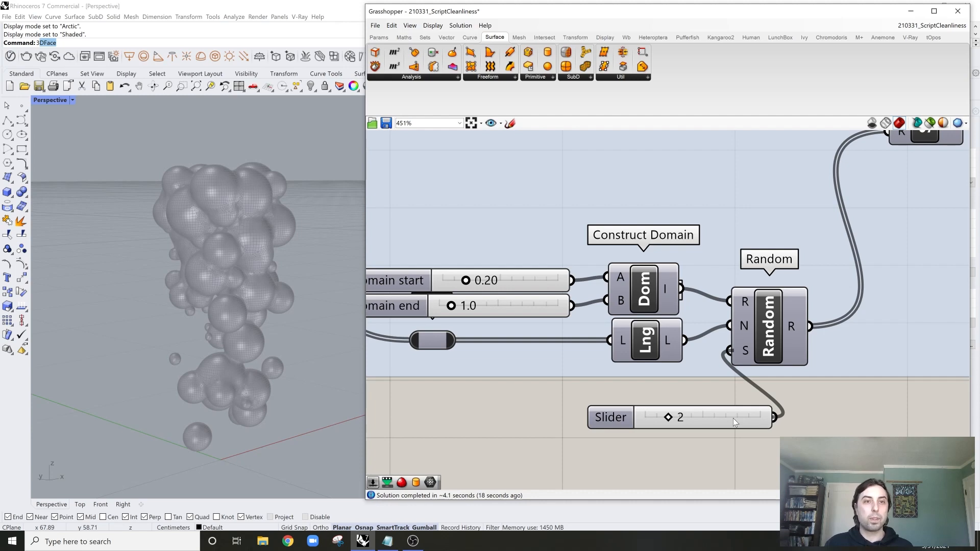
{"action": "scroll", "scroll_direction": "down", "scroll_amount": 3}
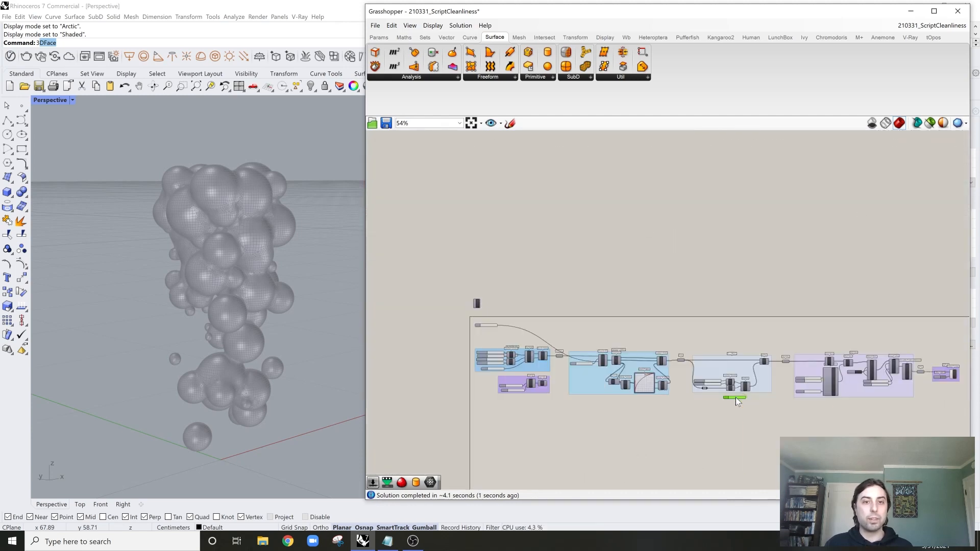
{"action": "scroll", "scroll_direction": "up", "scroll_amount": 3}
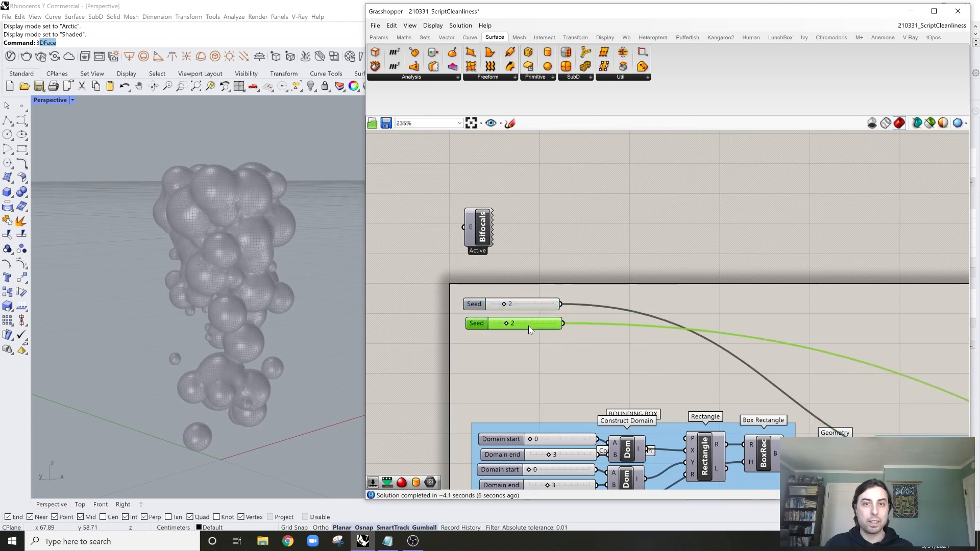
{"action": "scroll", "scroll_direction": "up", "scroll_amount": 3}
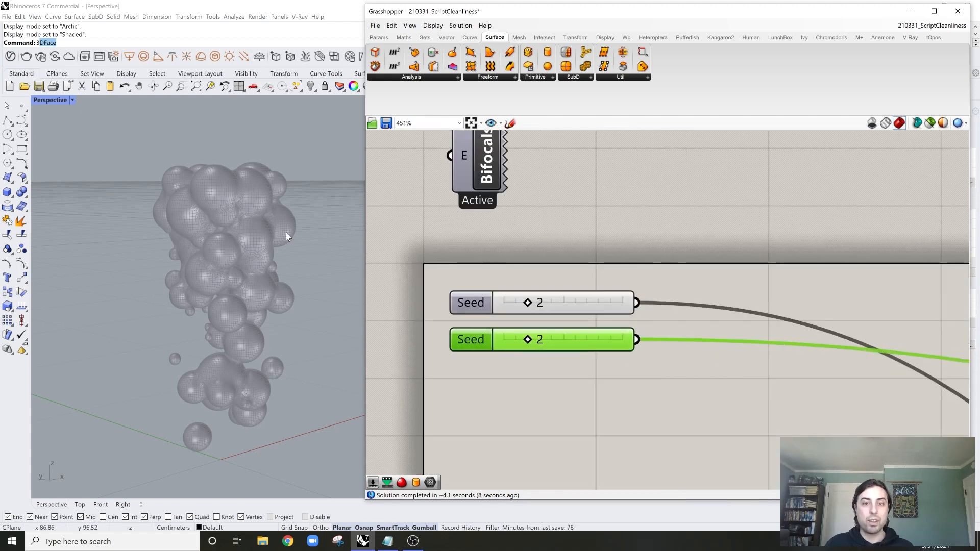
Step: Set the seed wire into the Random component's S input to hidden display
{"action": "right_click", "coordinate": [612, 294]}
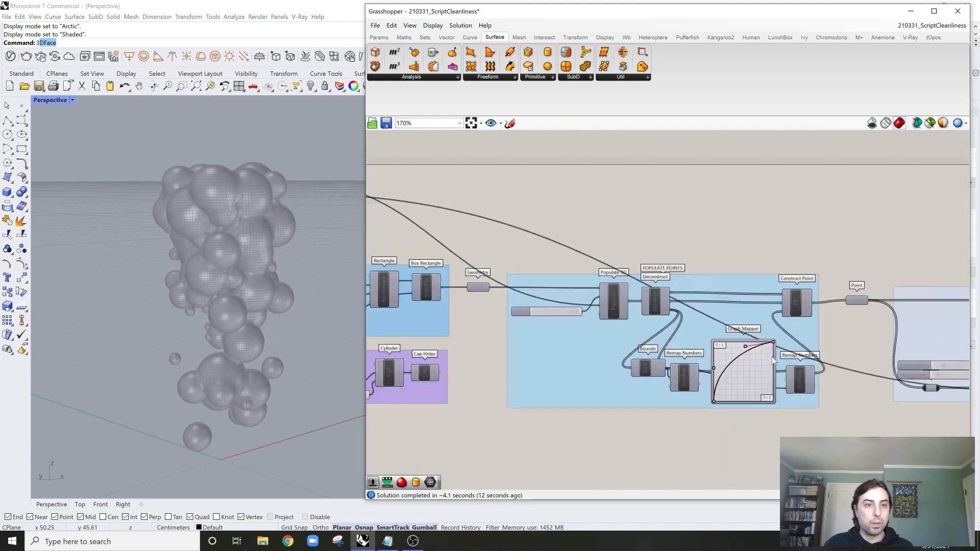
{"action": "scroll", "scroll_direction": "up", "scroll_amount": 3}
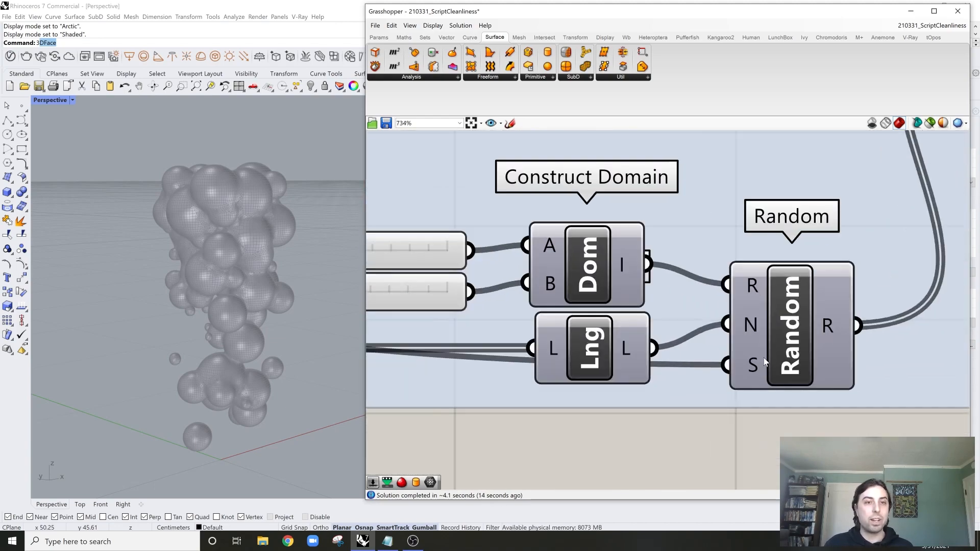
{"action": "scroll", "scroll_direction": "down", "scroll_amount": 3}
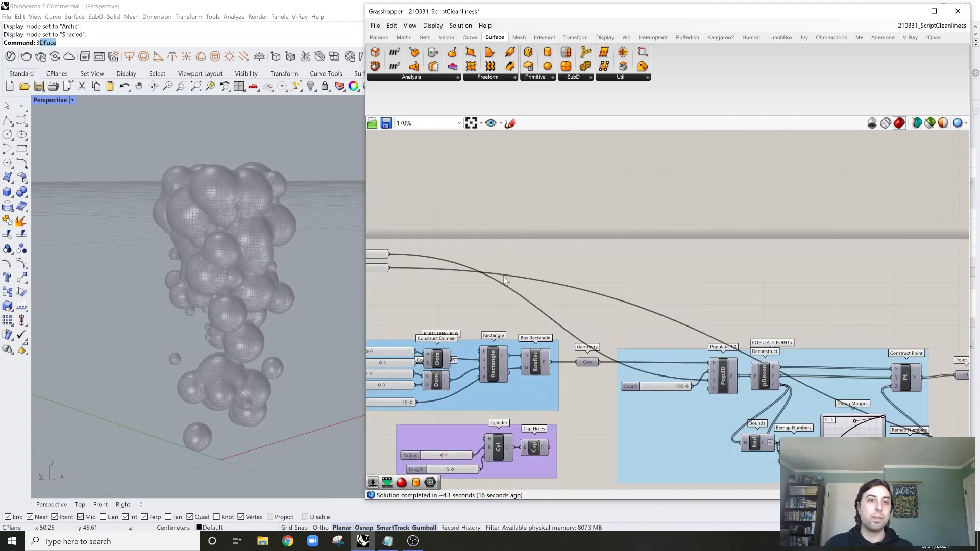
{"action": "scroll", "scroll_direction": "down", "scroll_amount": 3}
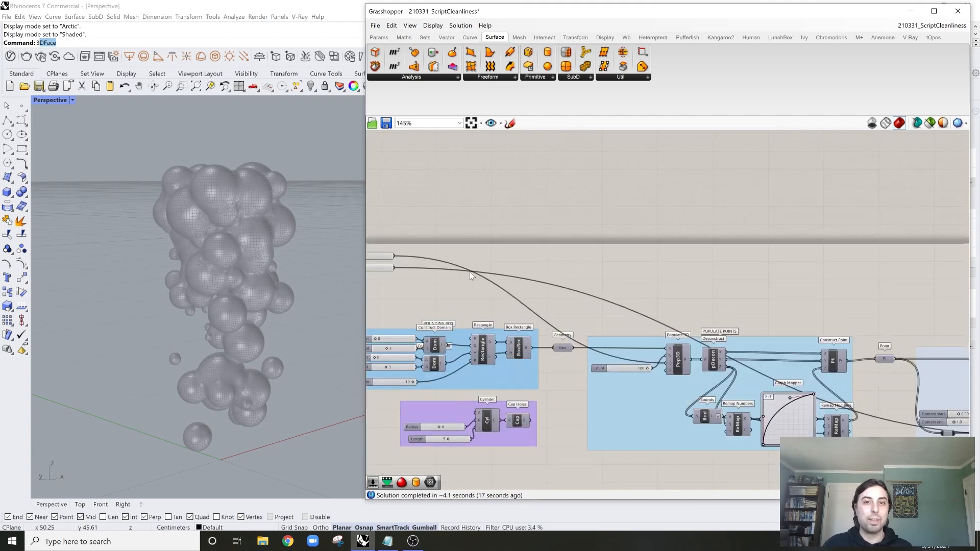
{"action": "scroll", "scroll_direction": "down", "scroll_amount": 3}
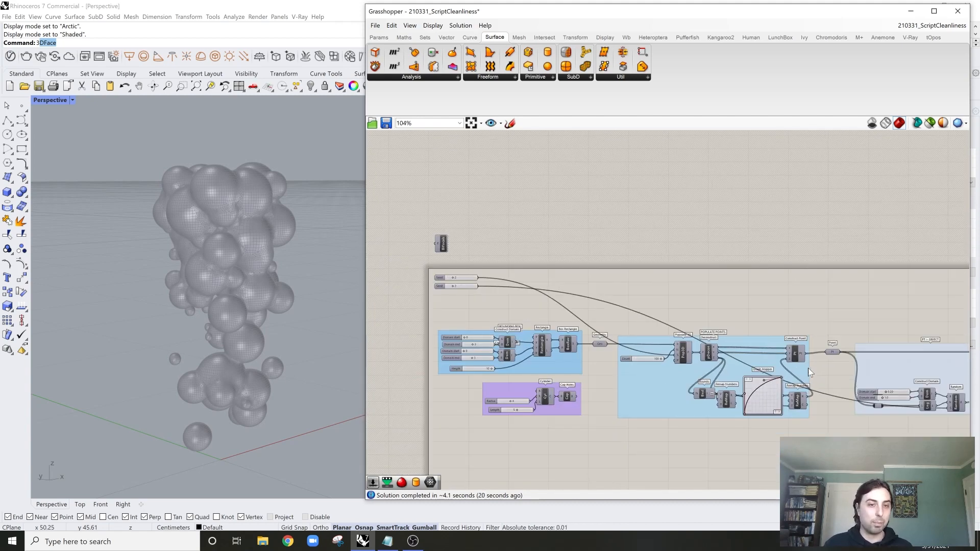
{"action": "scroll", "scroll_direction": "up", "scroll_amount": 3}
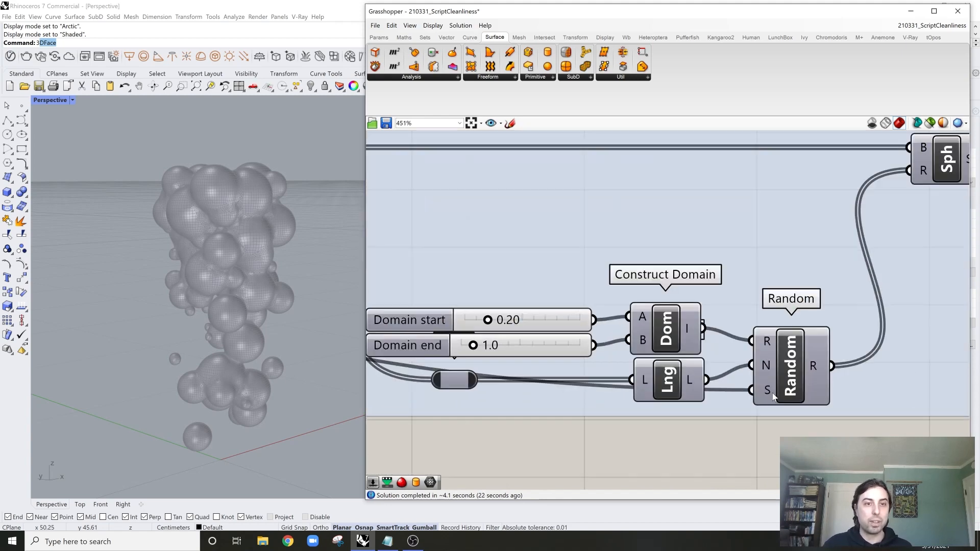
{"action": "right_click", "coordinate": [767, 390]}
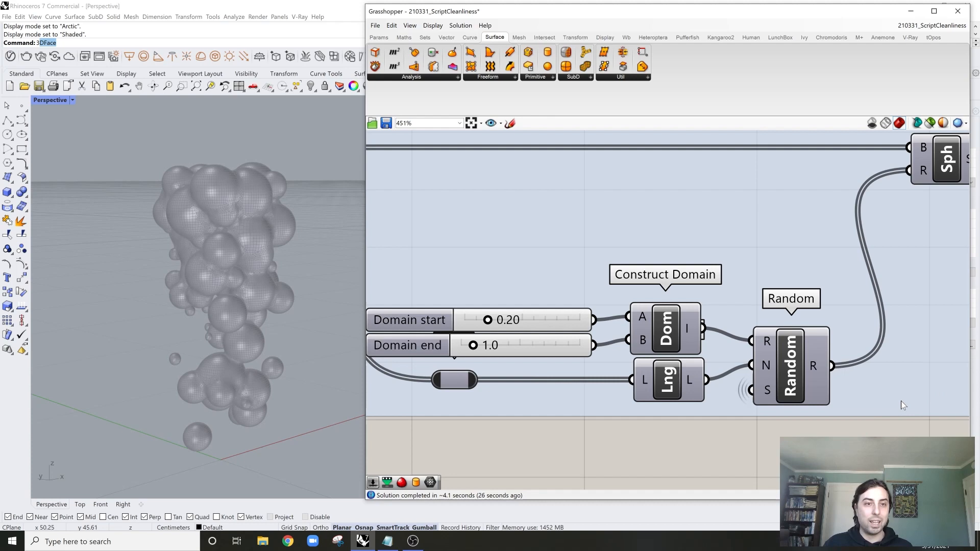
{"action": "mouse_move", "coordinate": [750, 388]}
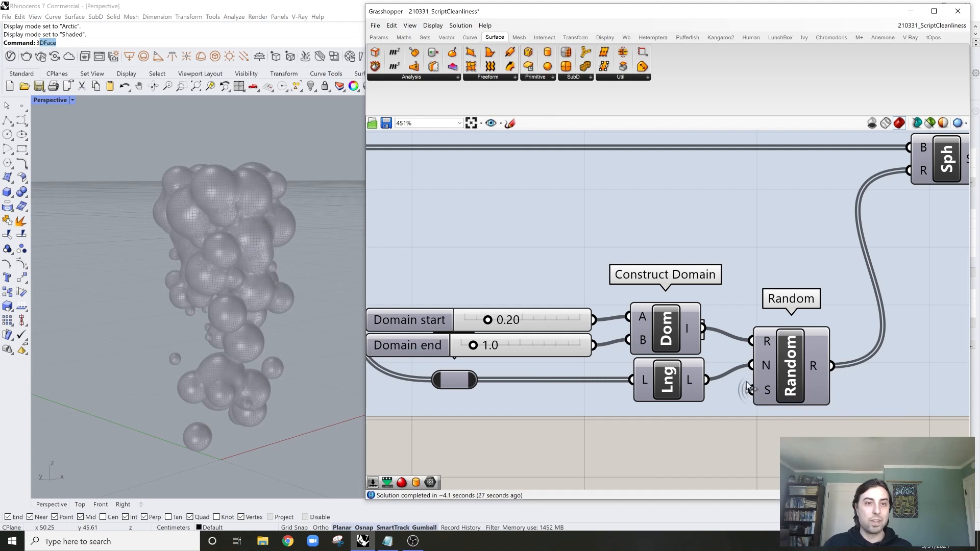
{"action": "mouse_move", "coordinate": [747, 385]}
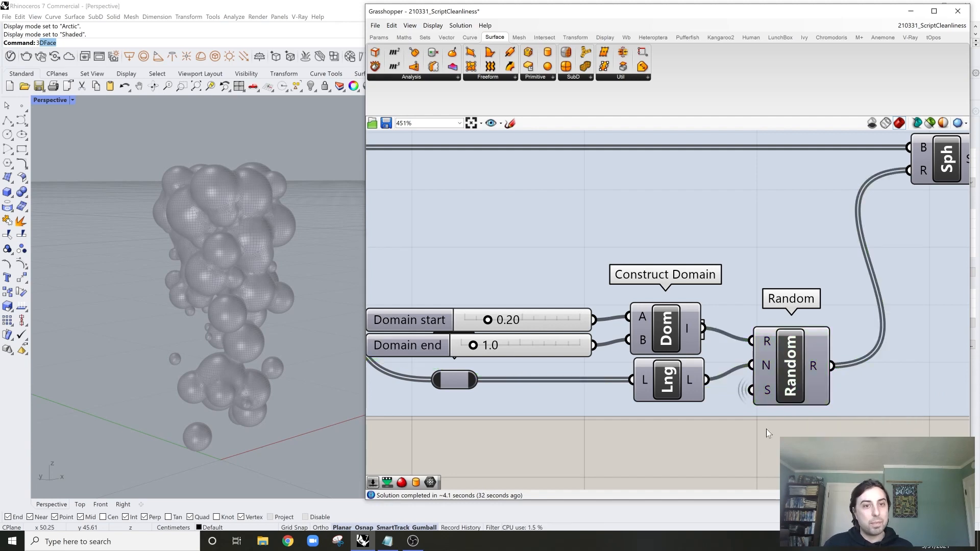
Step: Set the seed wire into Populate 3D's S input to hidden display
{"action": "scroll", "scroll_direction": "down", "scroll_amount": 3}
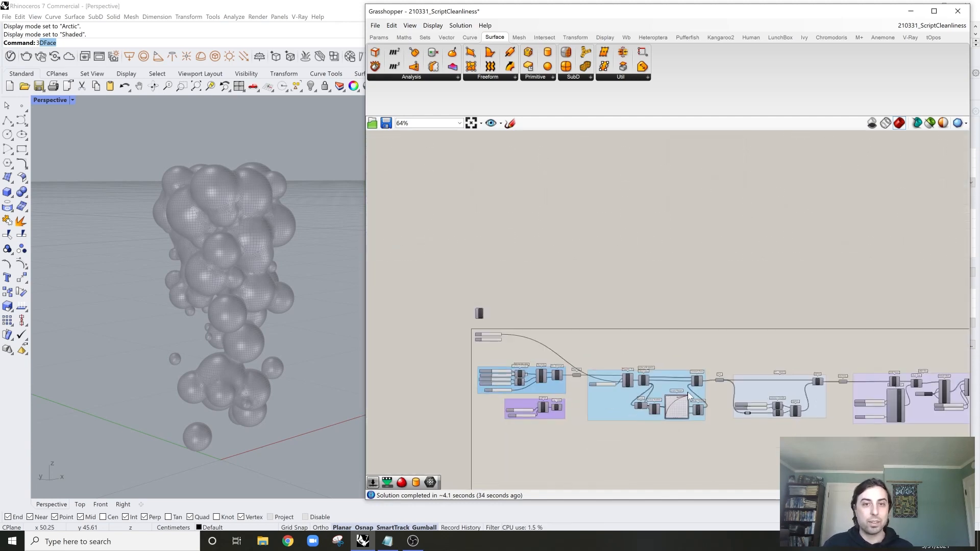
{"action": "scroll", "scroll_direction": "up", "scroll_amount": 3}
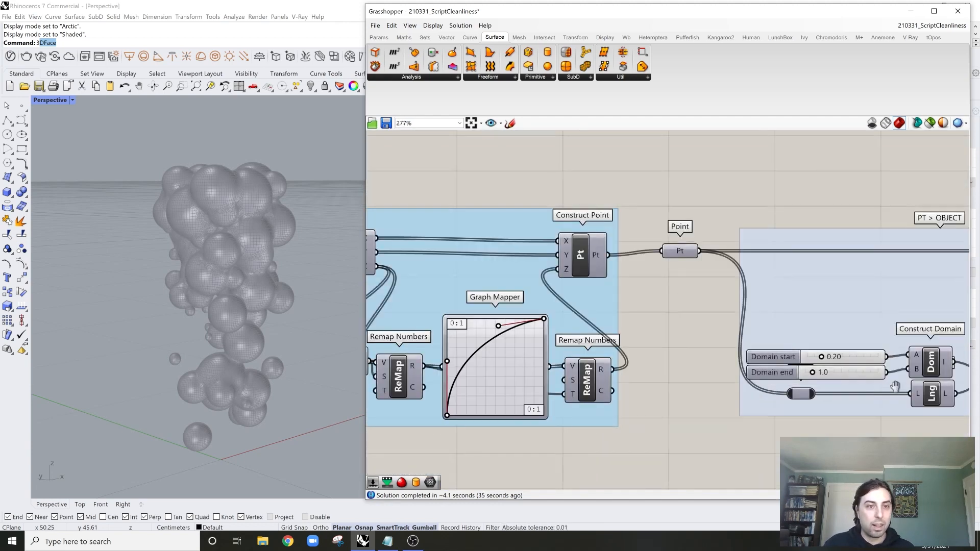
{"action": "scroll", "scroll_direction": "up", "scroll_amount": 3}
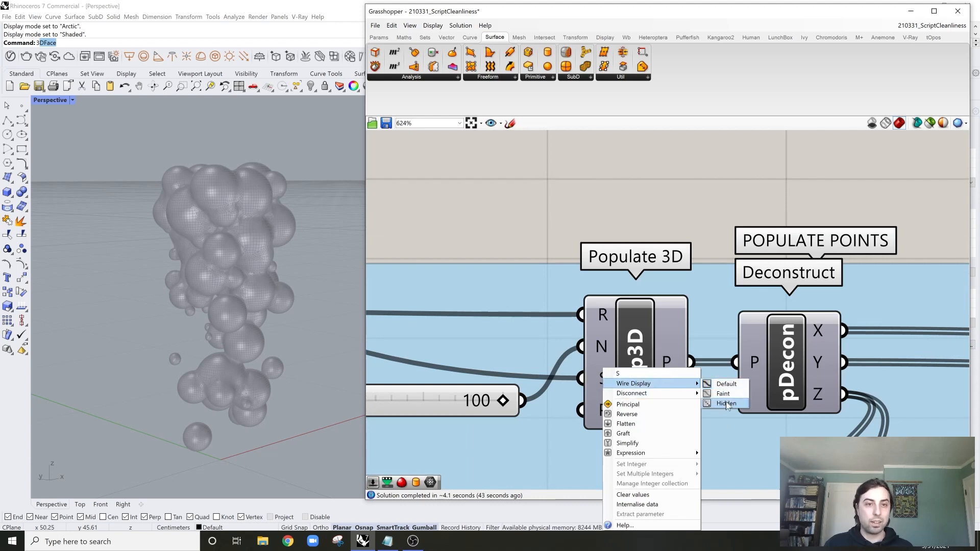
{"action": "left_click", "coordinate": [726, 404]}
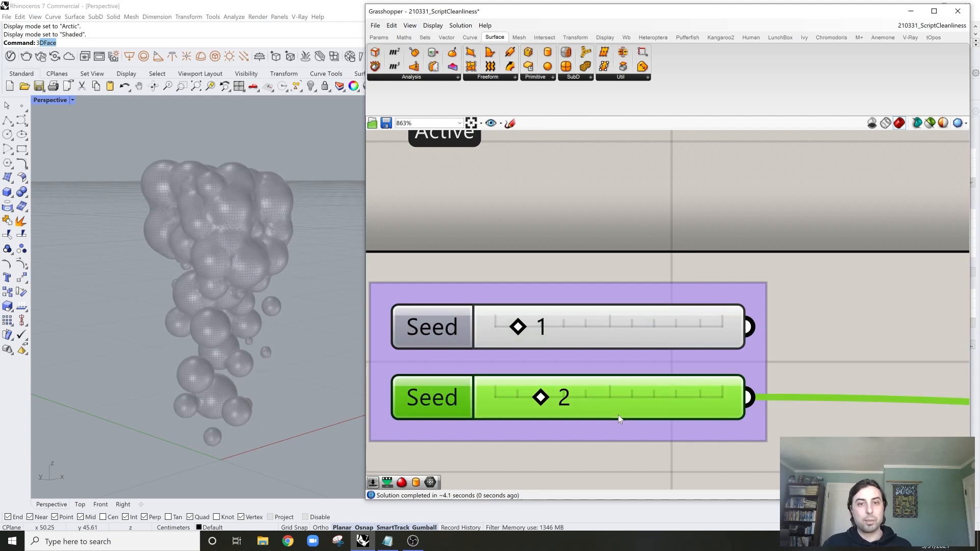
{"action": "double_click", "coordinate": [597, 398]}
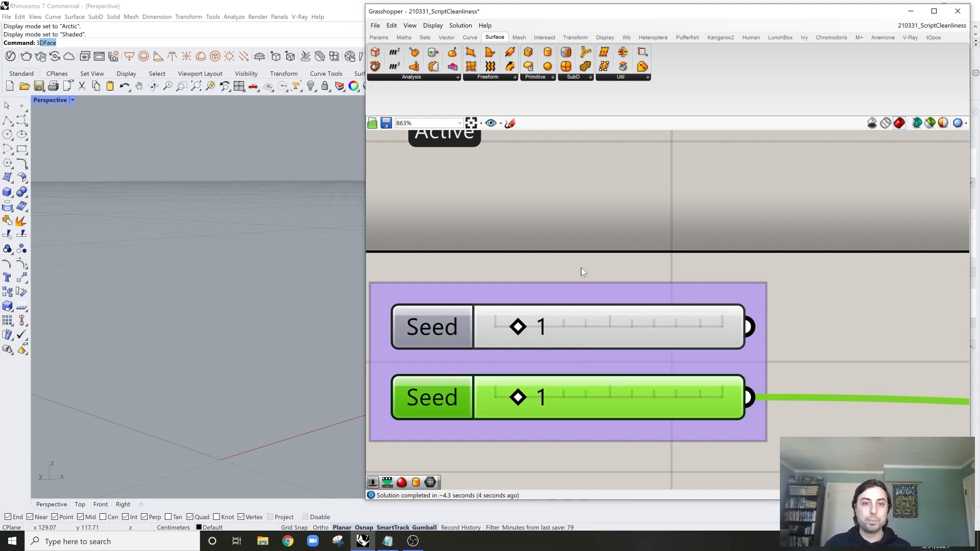
{"action": "mouse_move", "coordinate": [549, 369]}
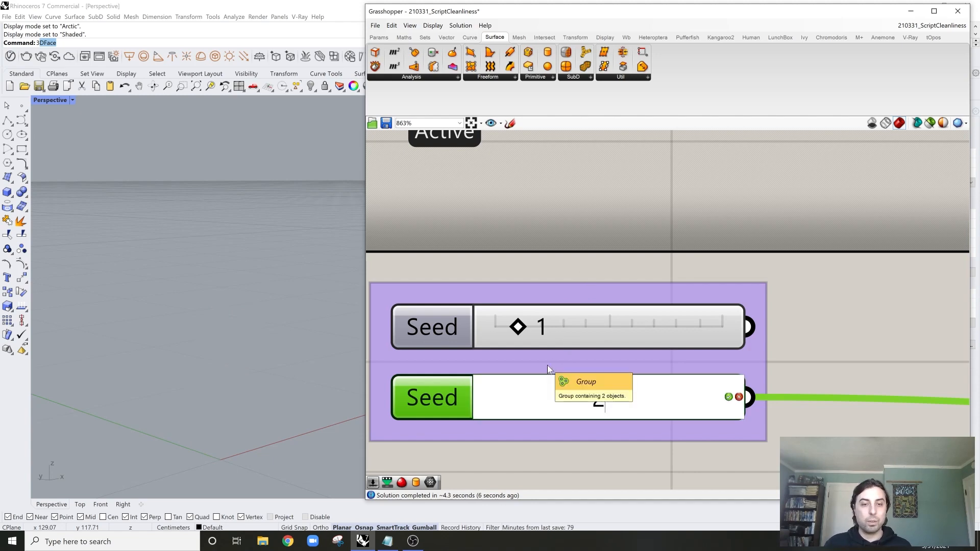
{"action": "mouse_move", "coordinate": [563, 263]}
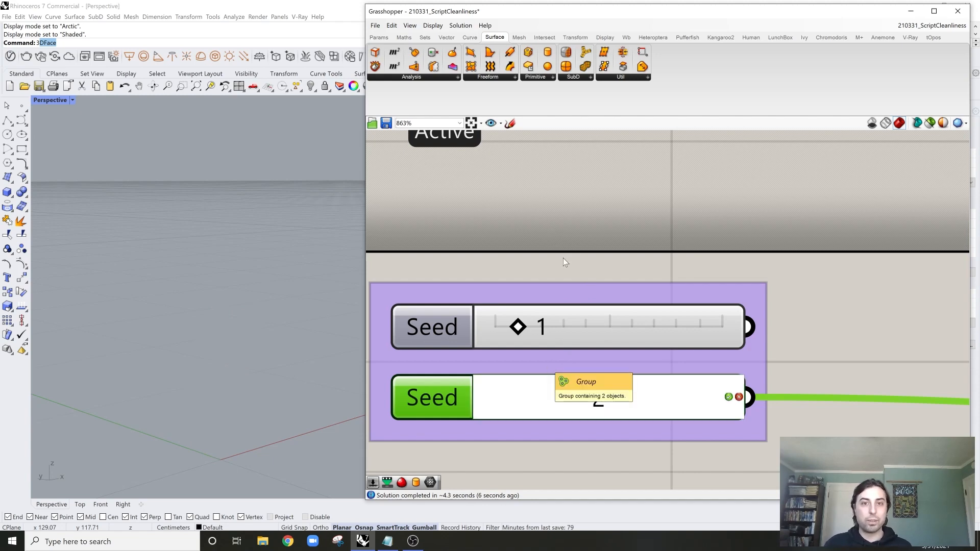
{"action": "mouse_move", "coordinate": [549, 325]}
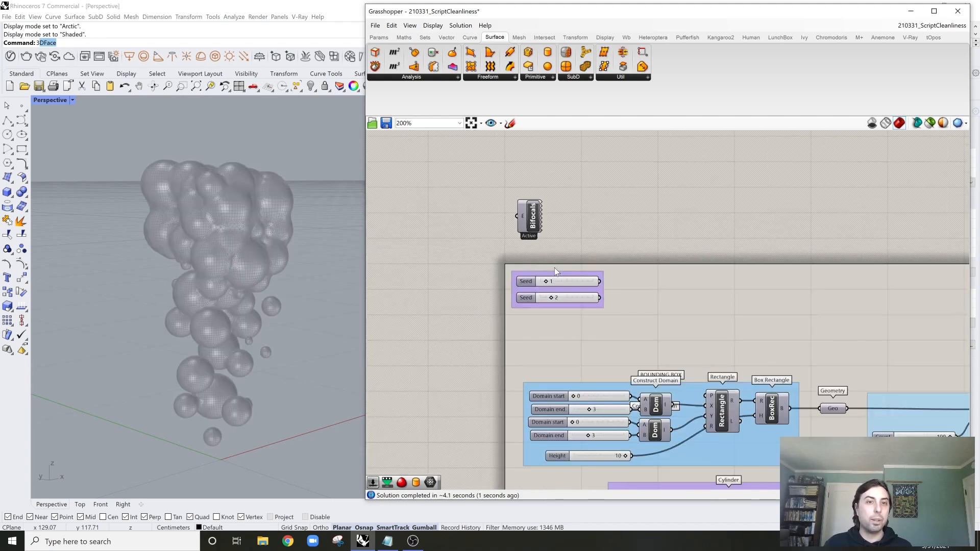
Step: Place a relay on the Point-to-List Length wire and align it level with the Lng input
{"action": "scroll", "scroll_direction": "down", "scroll_amount": 3}
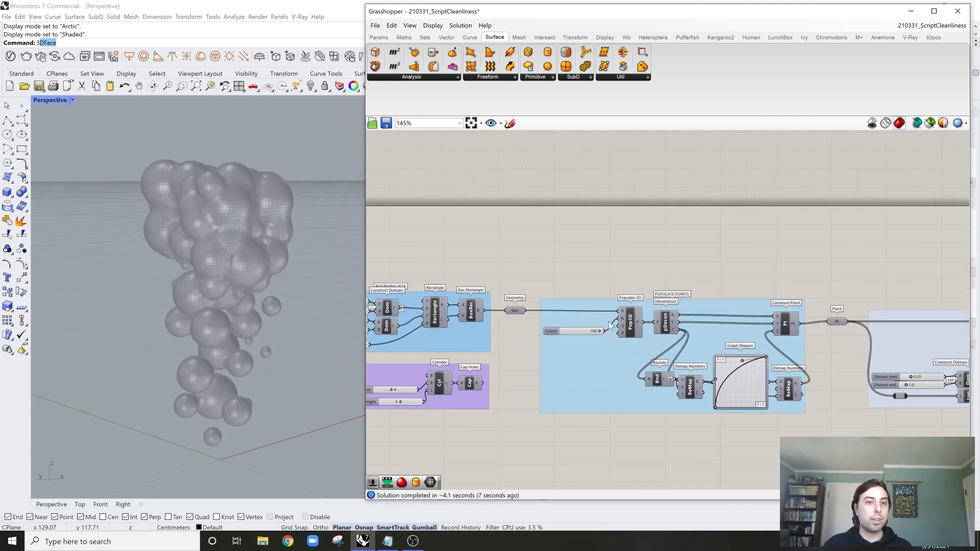
{"action": "scroll", "scroll_direction": "up", "scroll_amount": 3}
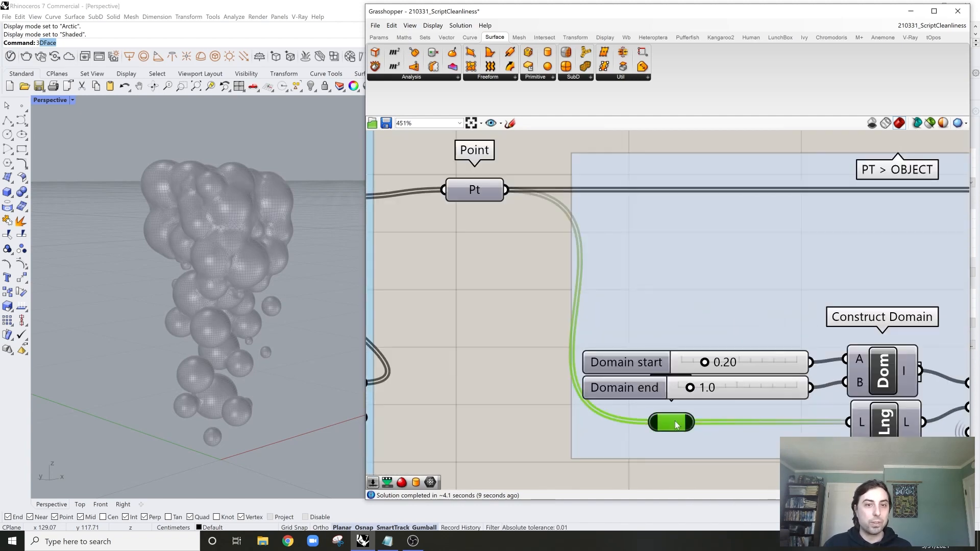
{"action": "scroll", "scroll_direction": "down", "scroll_amount": 3}
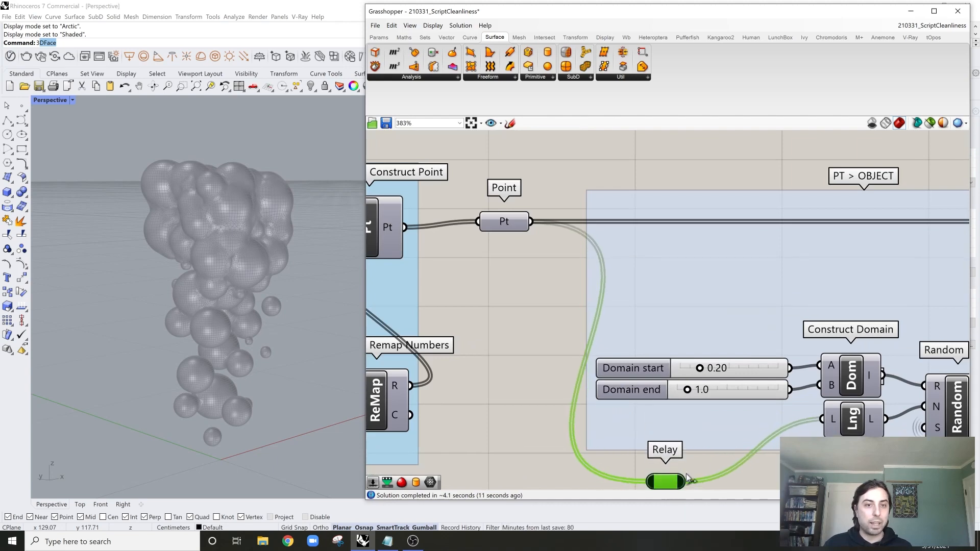
{"action": "scroll", "scroll_direction": "down", "scroll_amount": 3}
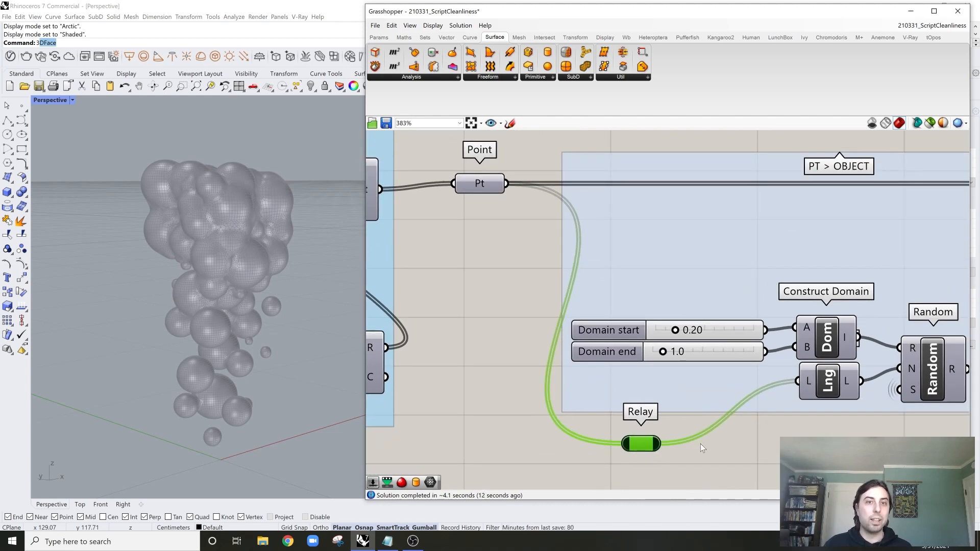
{"action": "mouse_move", "coordinate": [572, 362]}
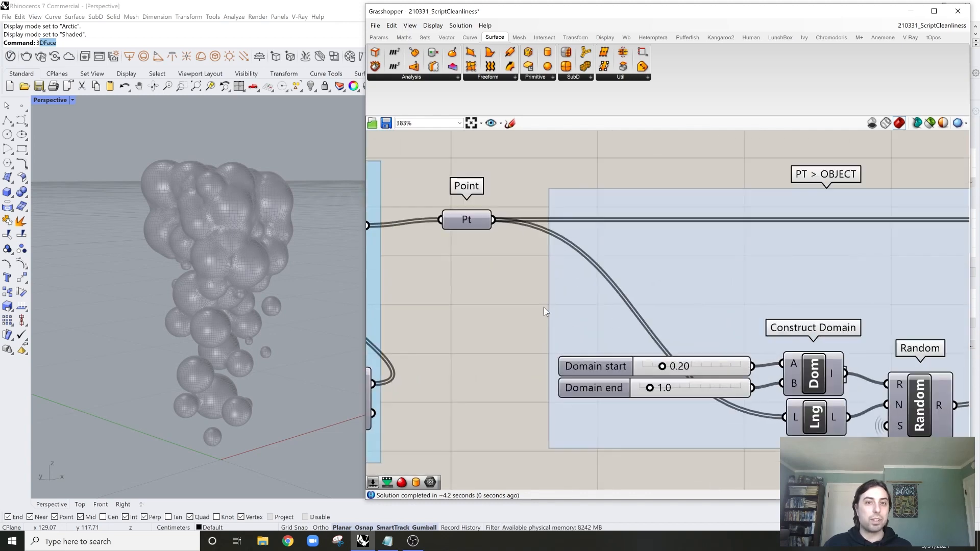
{"action": "scroll", "scroll_direction": "up", "scroll_amount": 3}
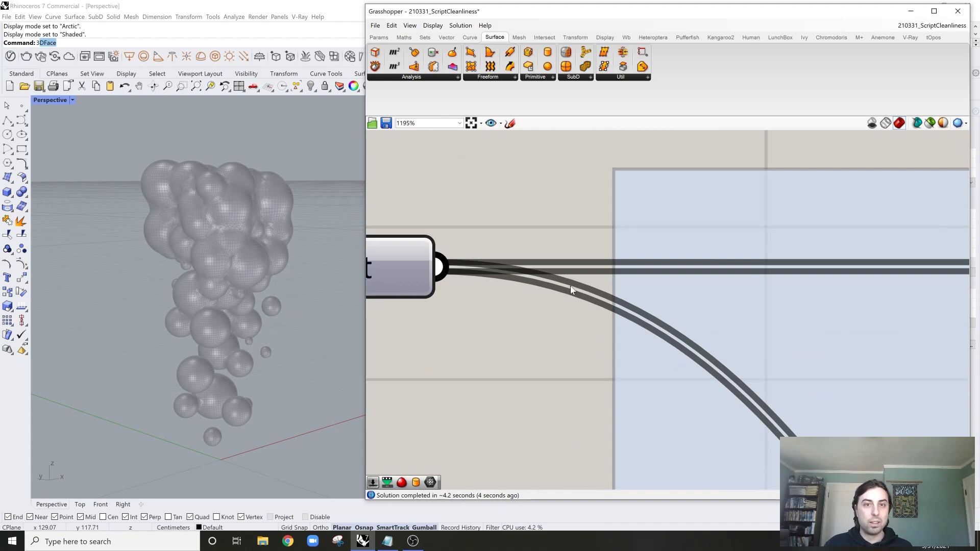
{"action": "mouse_move", "coordinate": [733, 325]}
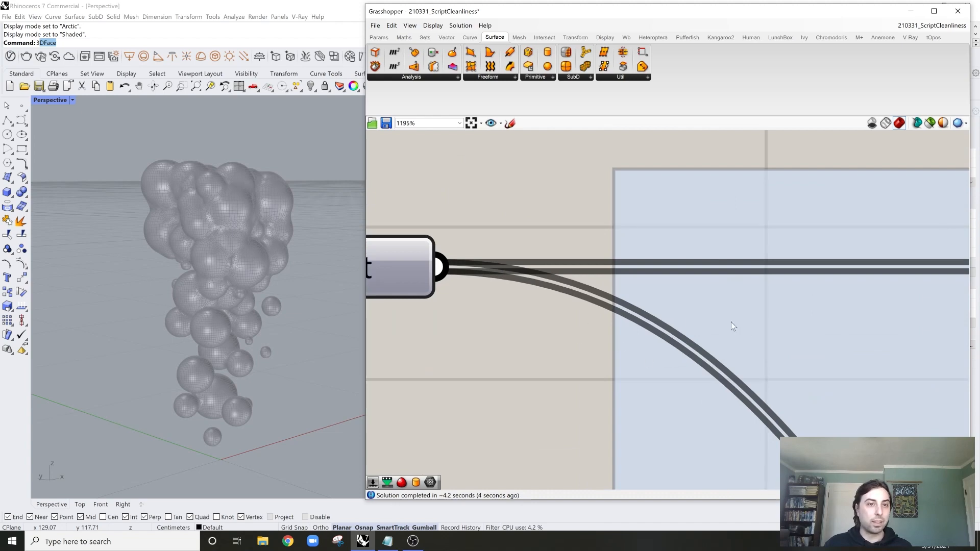
{"action": "mouse_move", "coordinate": [516, 306]}
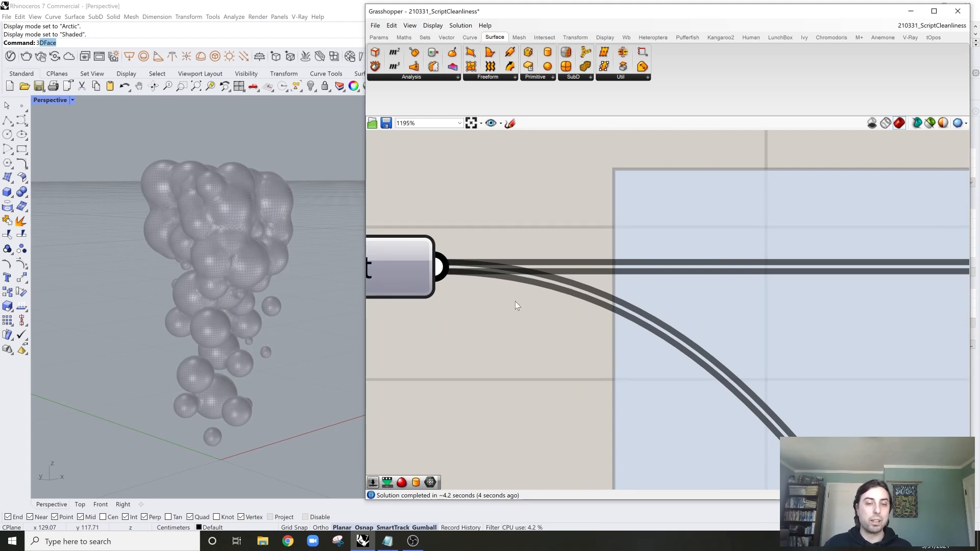
{"action": "scroll", "scroll_direction": "down", "scroll_amount": 3}
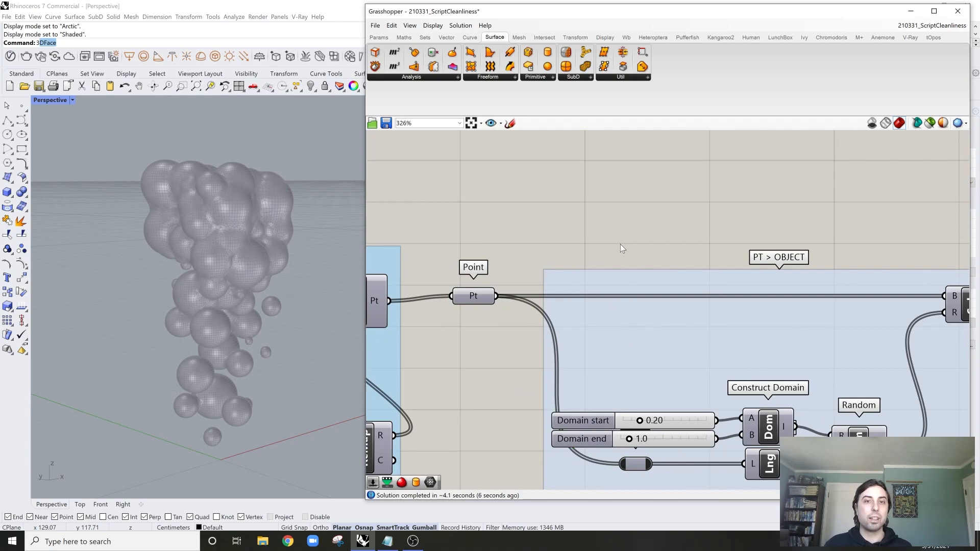
Step: Insert relays on the Remap Numbers-to-Random wire and the long upper wire outside the groups
{"action": "scroll", "scroll_direction": "down", "scroll_amount": 3}
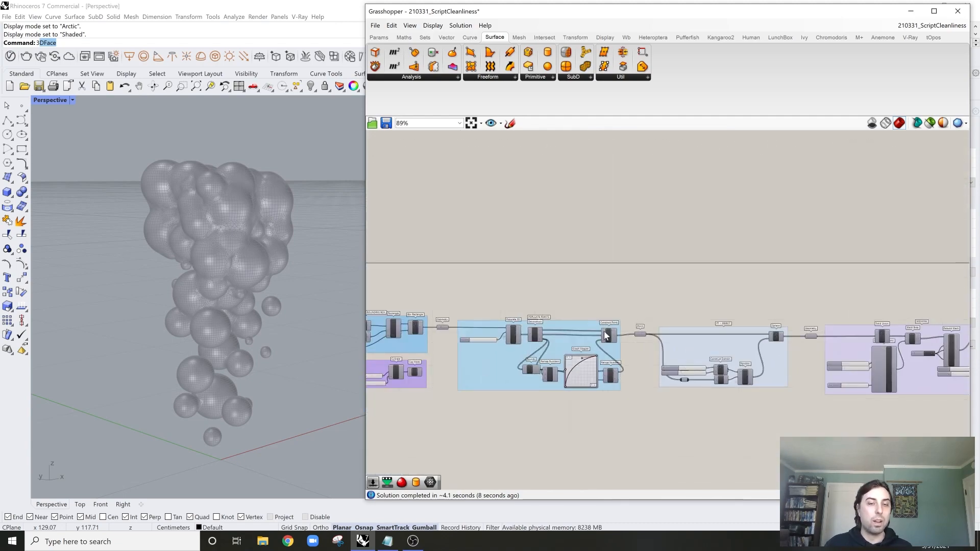
{"action": "scroll", "scroll_direction": "up", "scroll_amount": 3}
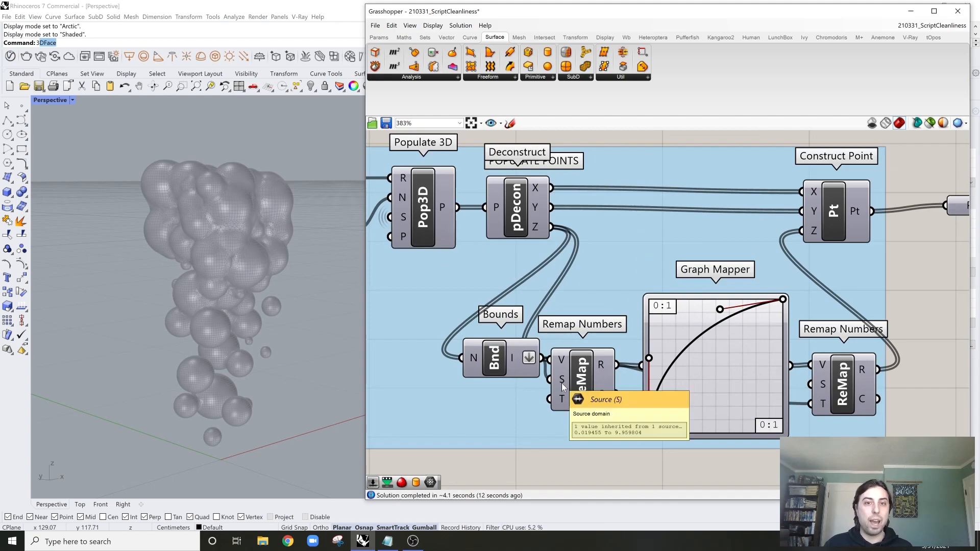
{"action": "scroll", "scroll_direction": "down", "scroll_amount": 3}
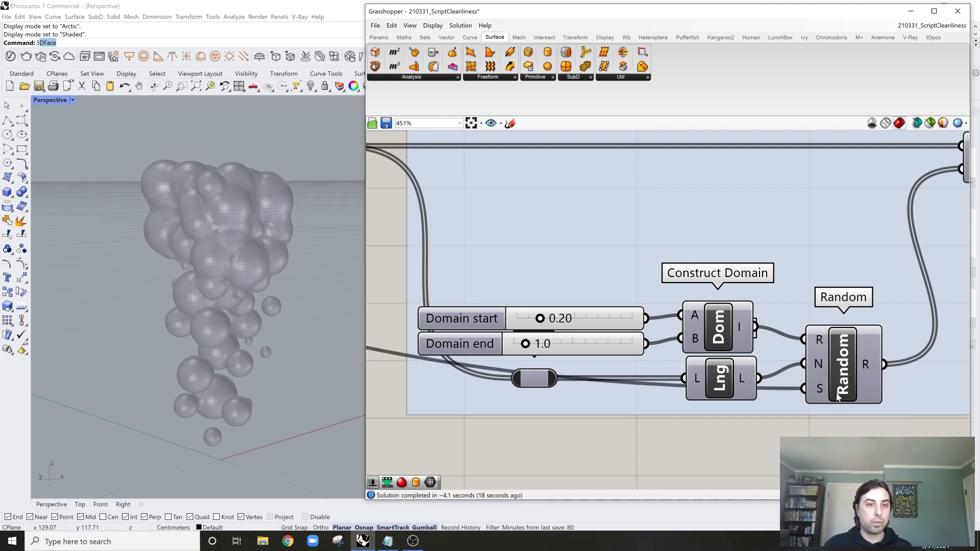
{"action": "scroll", "scroll_direction": "down", "scroll_amount": 3}
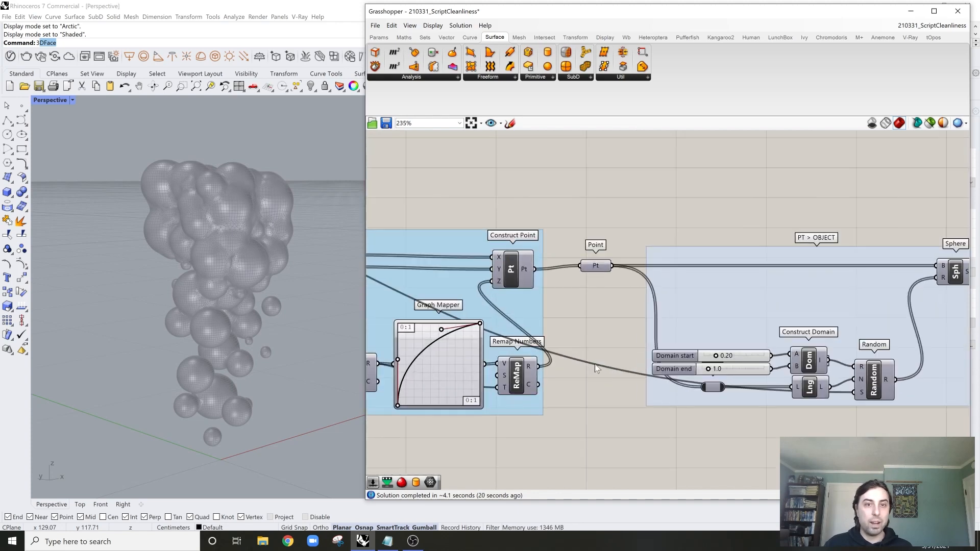
{"action": "mouse_move", "coordinate": [634, 383]}
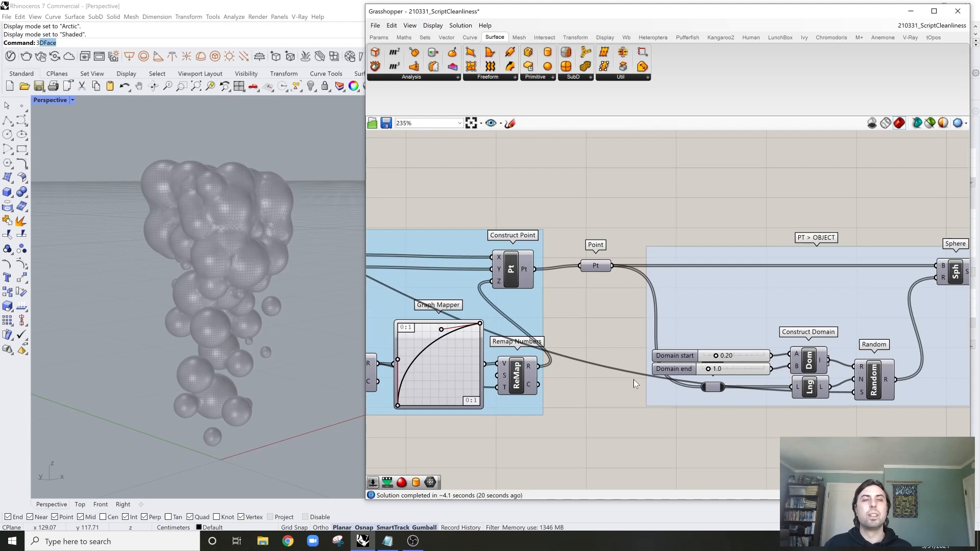
{"action": "mouse_move", "coordinate": [644, 372]}
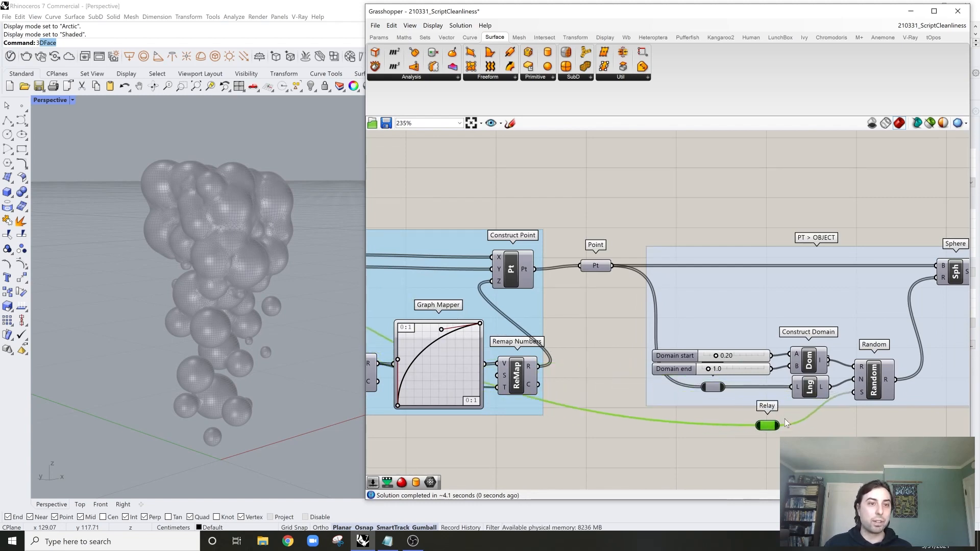
{"action": "scroll", "scroll_direction": "down", "scroll_amount": 3}
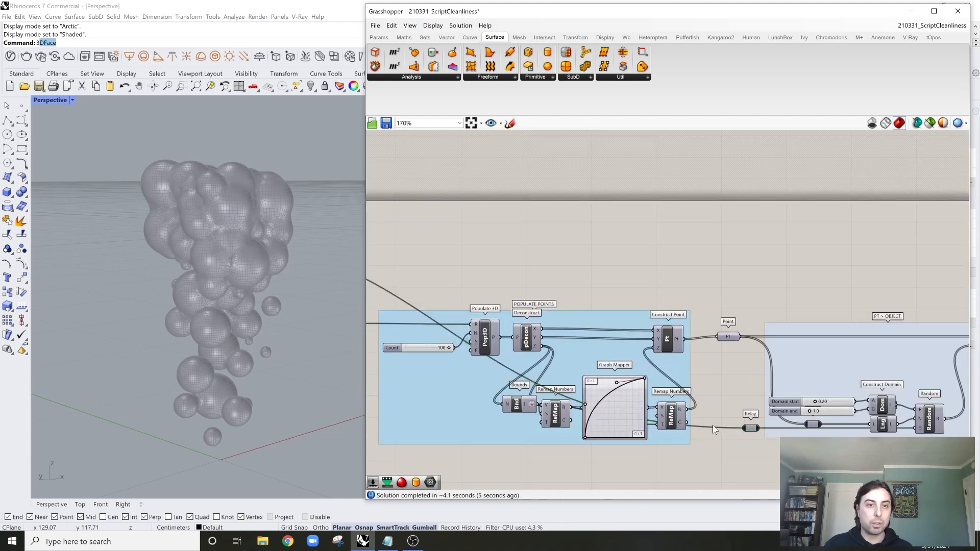
{"action": "mouse_move", "coordinate": [749, 397]}
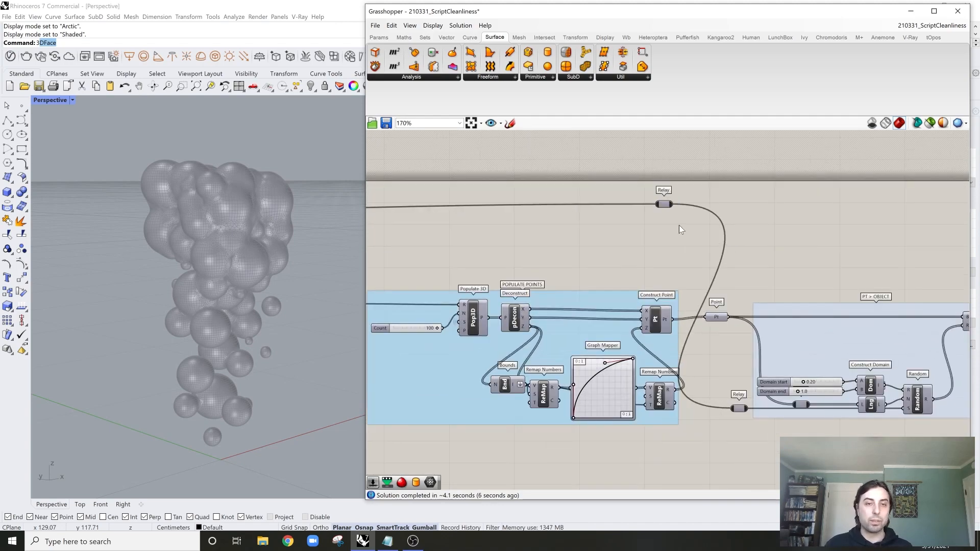
{"action": "scroll", "scroll_direction": "down", "scroll_amount": 3}
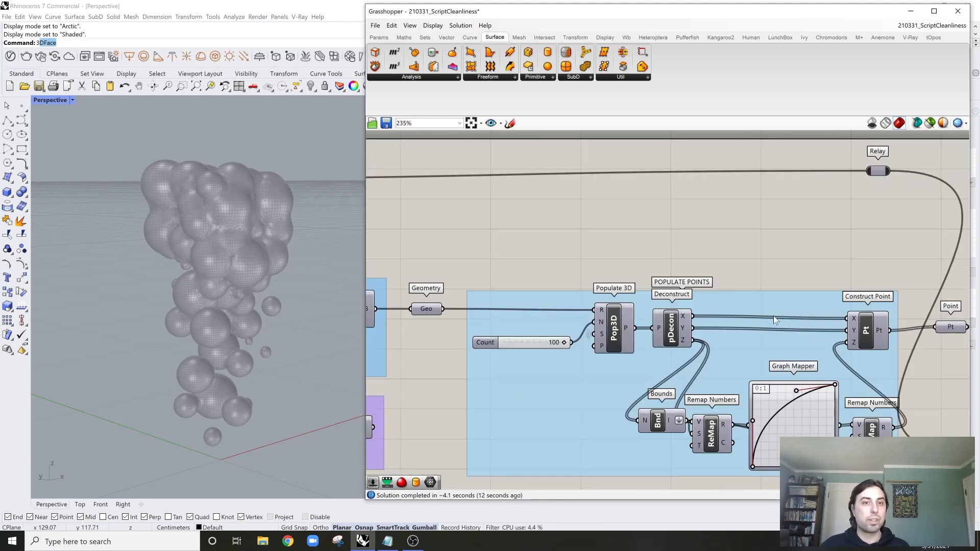
{"action": "scroll", "scroll_direction": "down", "scroll_amount": 3}
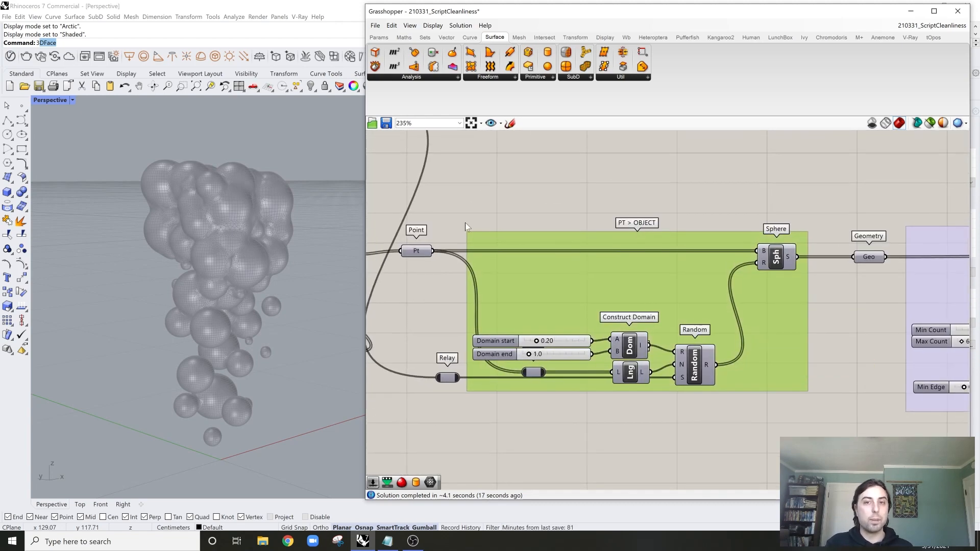
{"action": "left_click", "coordinate": [416, 251]}
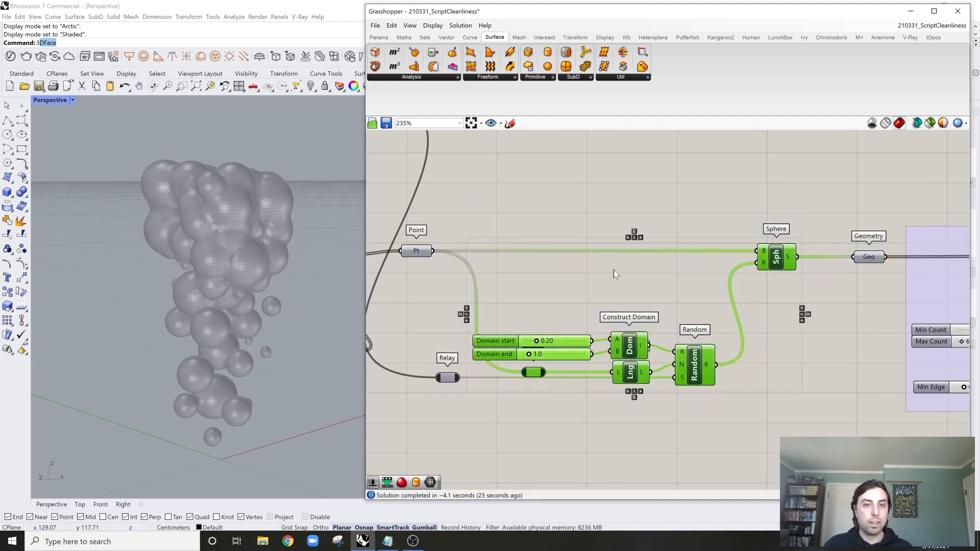
{"action": "double_click", "coordinate": [536, 244]}
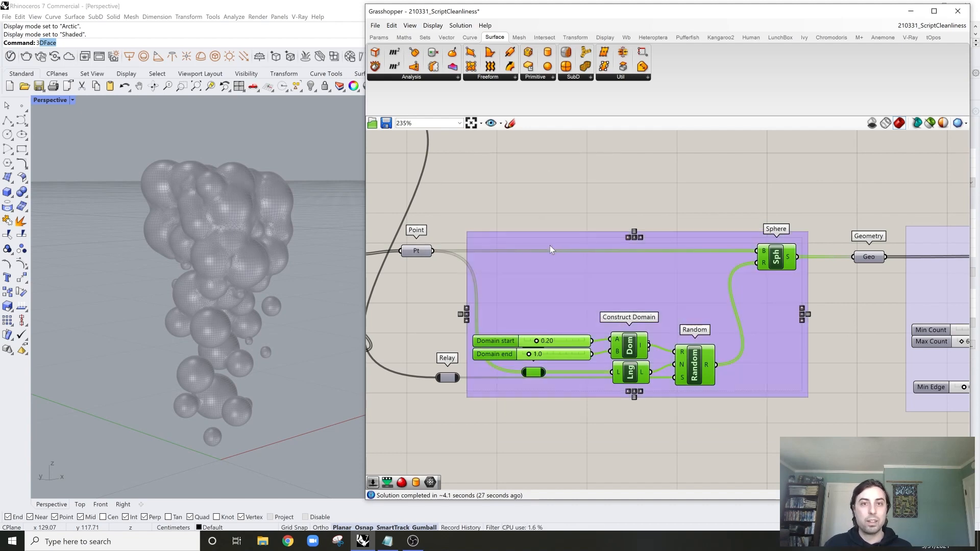
{"action": "left_click", "coordinate": [710, 259]}
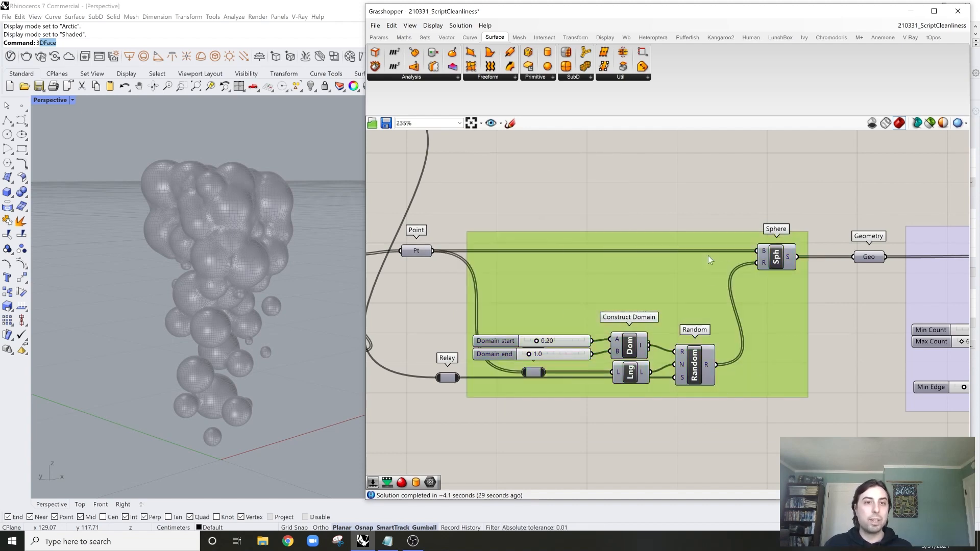
{"action": "right_click", "coordinate": [627, 247]}
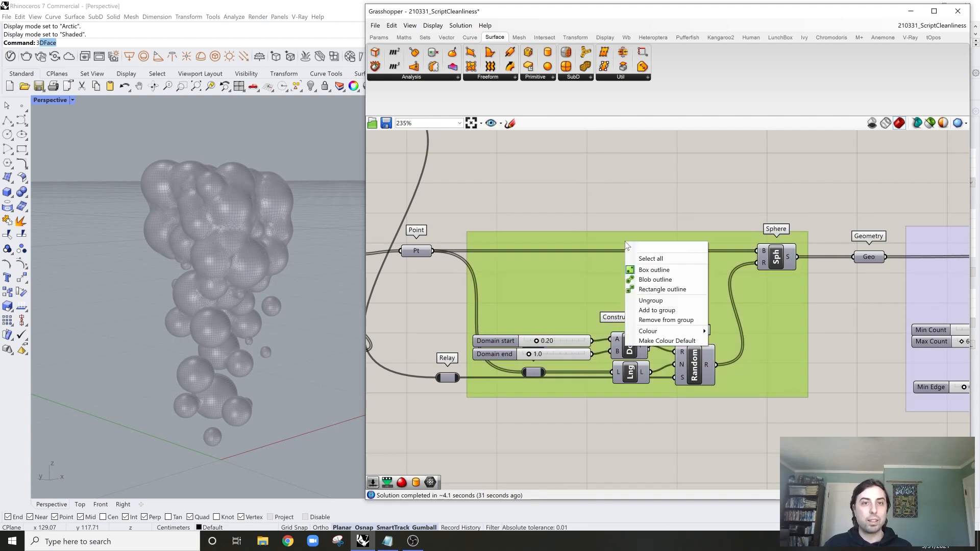
{"action": "type", "text": "P"}
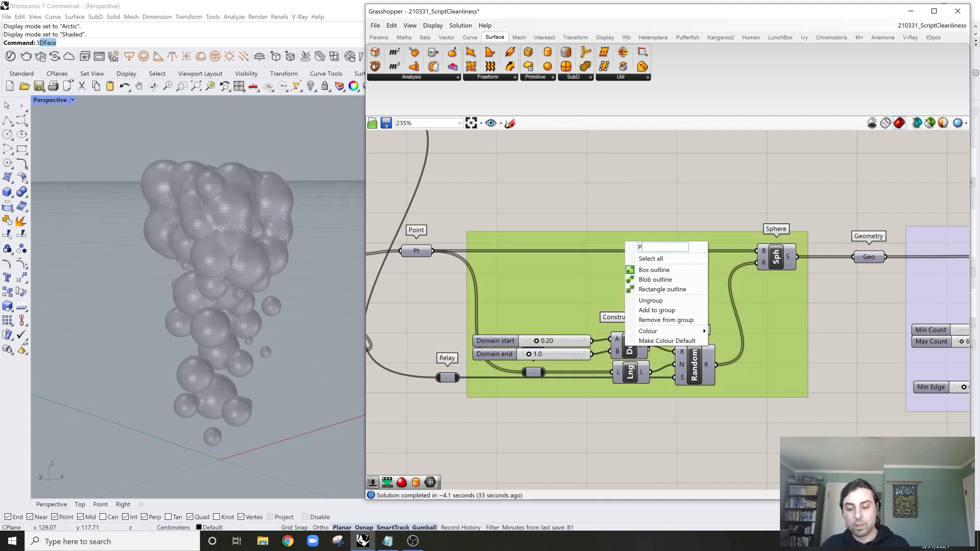
{"action": "type", "text": "T"}
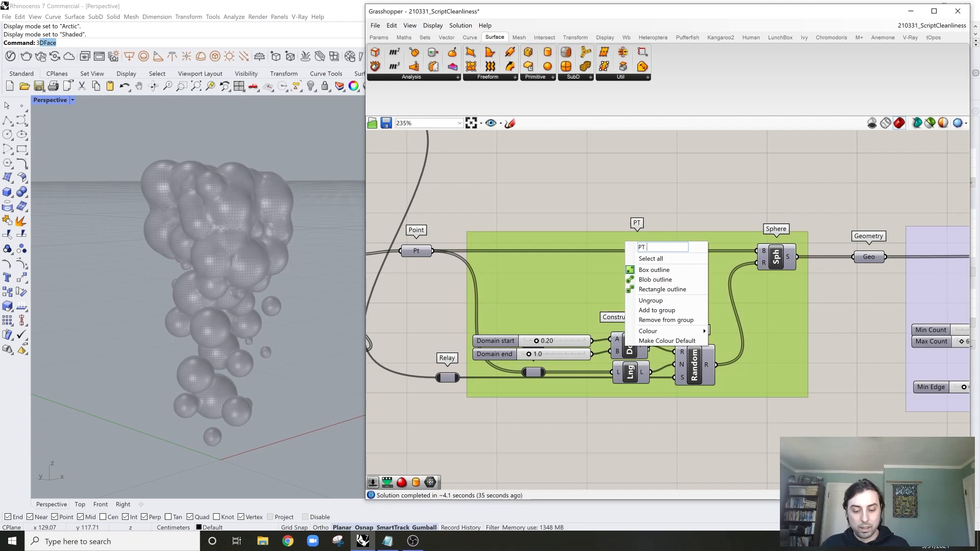
{"action": "type", "text": "> OBJ"}
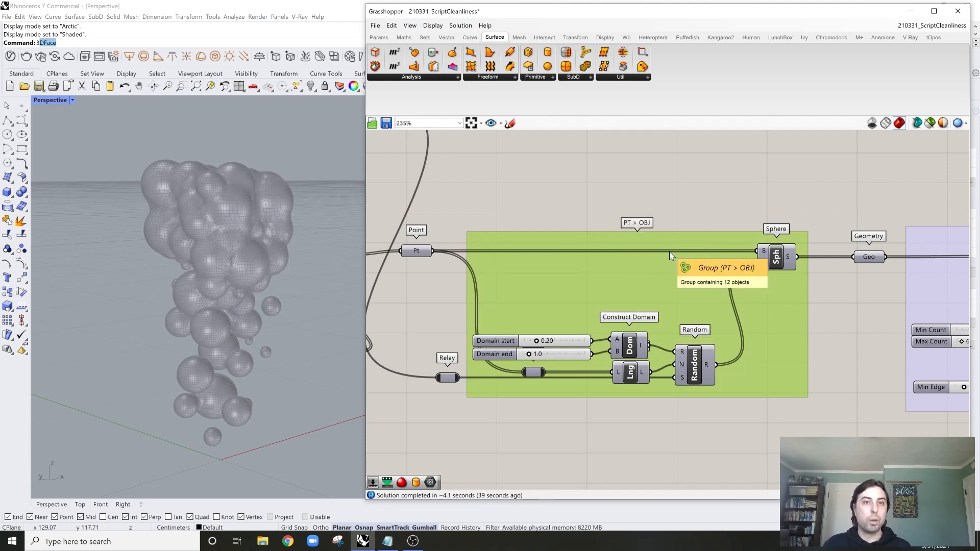
{"action": "scroll", "scroll_direction": "down", "scroll_amount": 3}
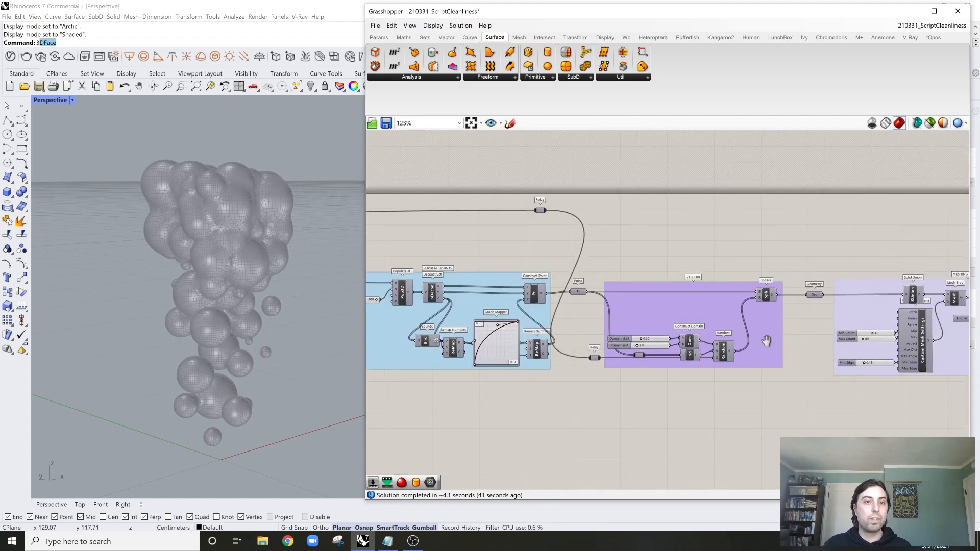
Step: Recolour the PT > OBJ group from green to blue via its Colour option
{"action": "scroll", "scroll_direction": "up", "scroll_amount": 3}
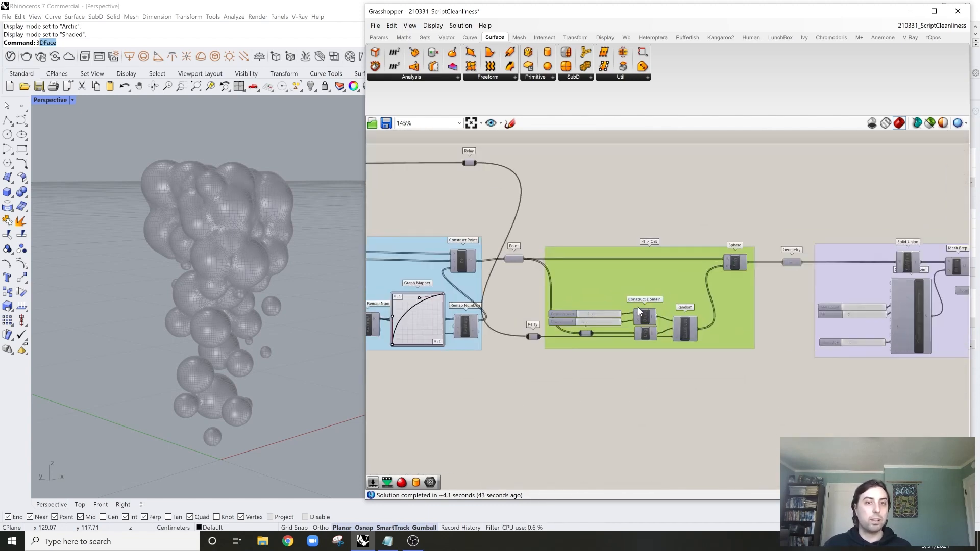
{"action": "right_click", "coordinate": [625, 300]}
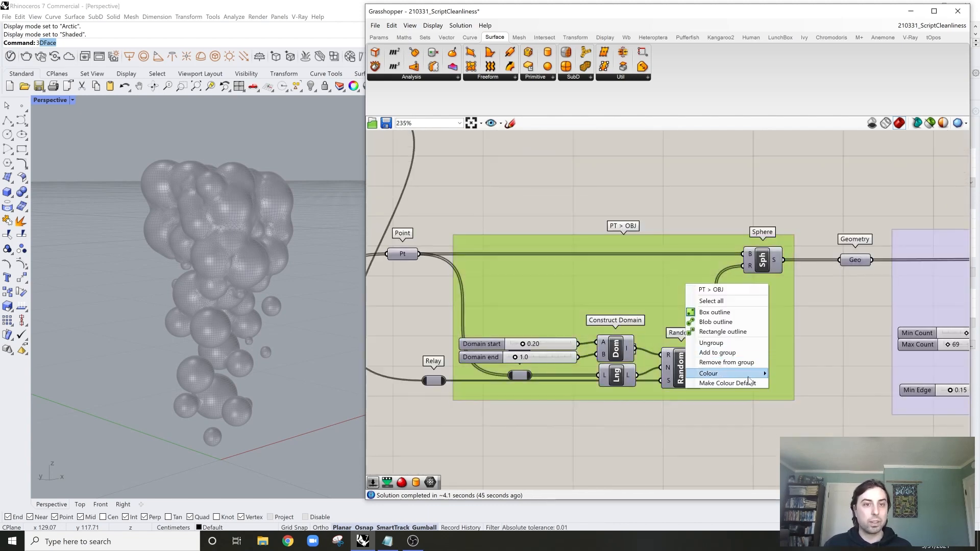
{"action": "left_click", "coordinate": [708, 374]}
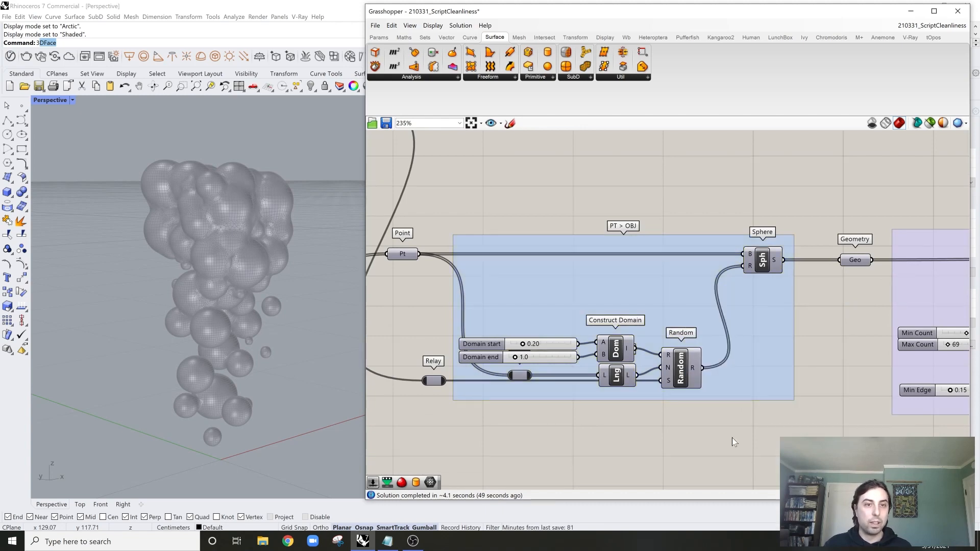
Step: Review the MESHING and DISPLAY groups along the script after the recolour
{"action": "scroll", "scroll_direction": "down", "scroll_amount": 3}
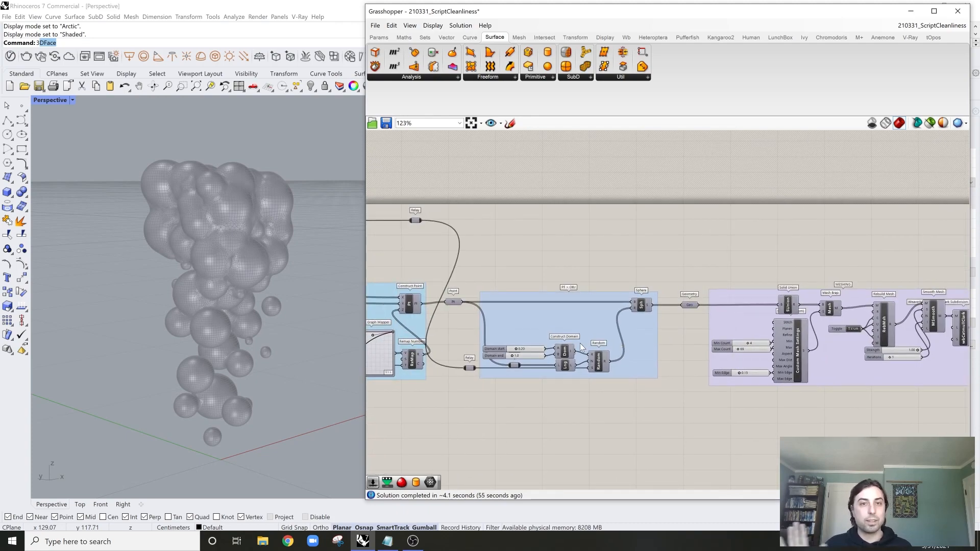
{"action": "scroll", "scroll_direction": "up", "scroll_amount": 3}
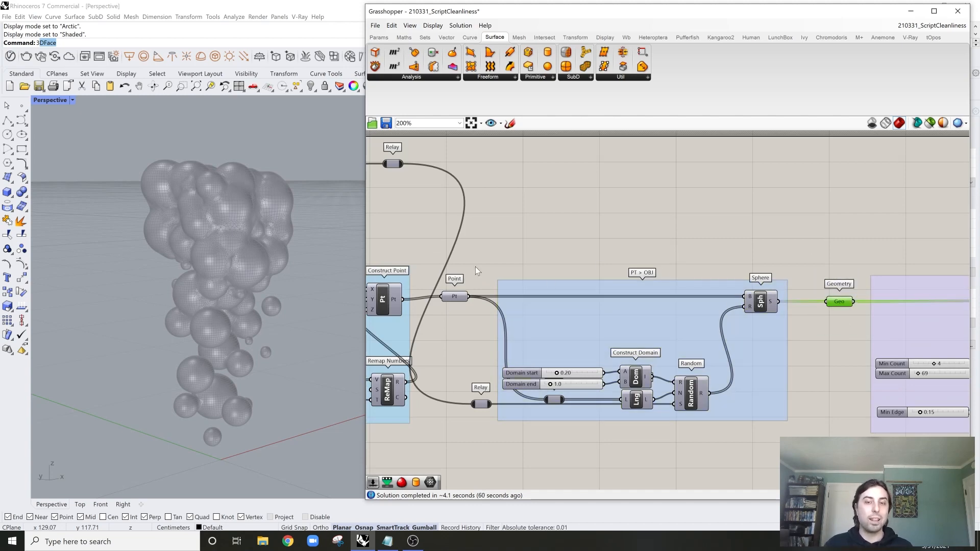
{"action": "scroll", "scroll_direction": "down", "scroll_amount": 3}
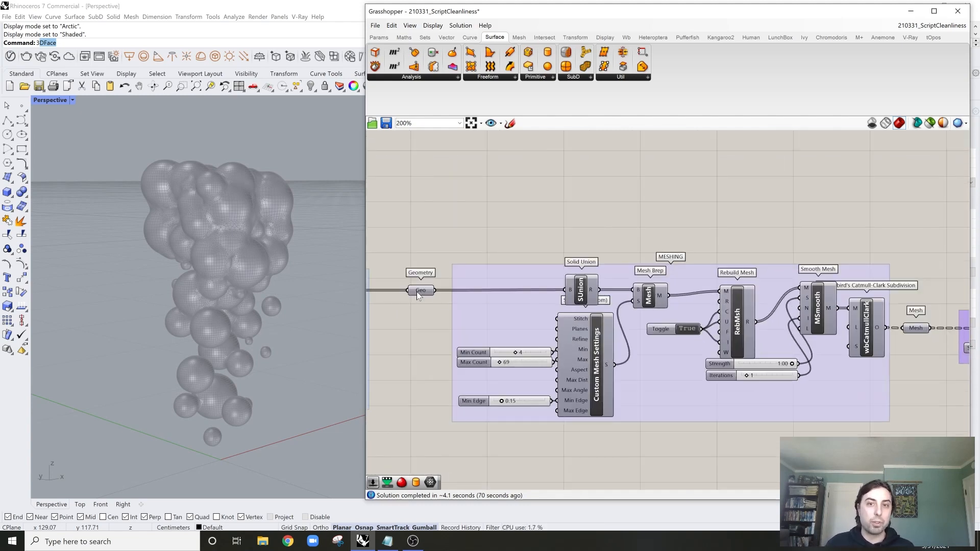
{"action": "left_click", "coordinate": [420, 290]}
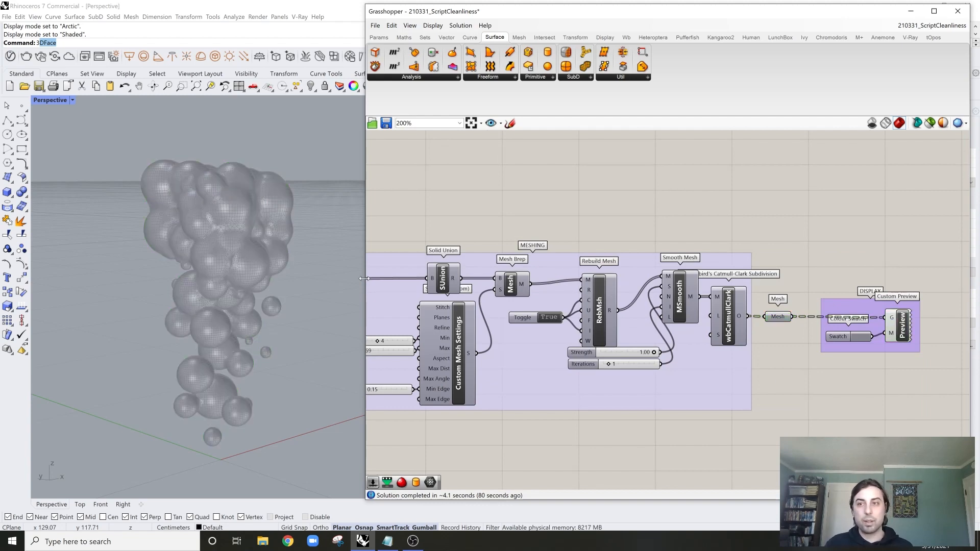
Step: Turn the selected POPULATE POINTS components into one Cluster with geometry, count and seed inputs
{"action": "scroll", "scroll_direction": "down", "scroll_amount": 3}
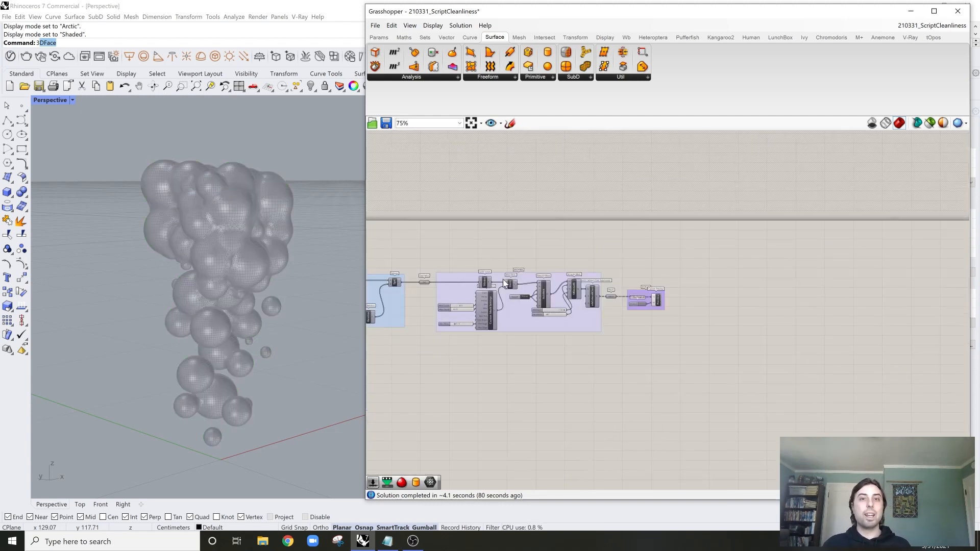
{"action": "scroll", "scroll_direction": "up", "scroll_amount": 3}
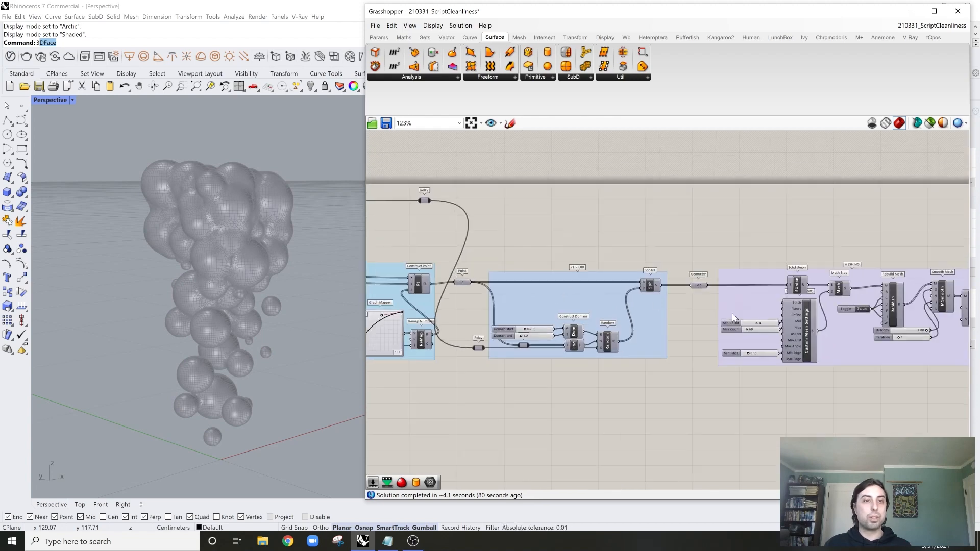
{"action": "scroll", "scroll_direction": "up", "scroll_amount": 3}
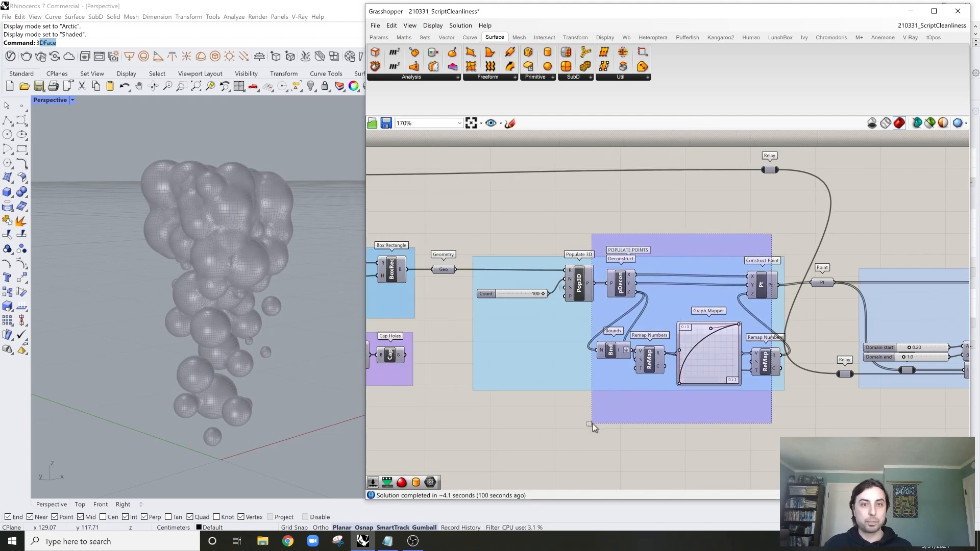
{"action": "left_click", "coordinate": [477, 278]}
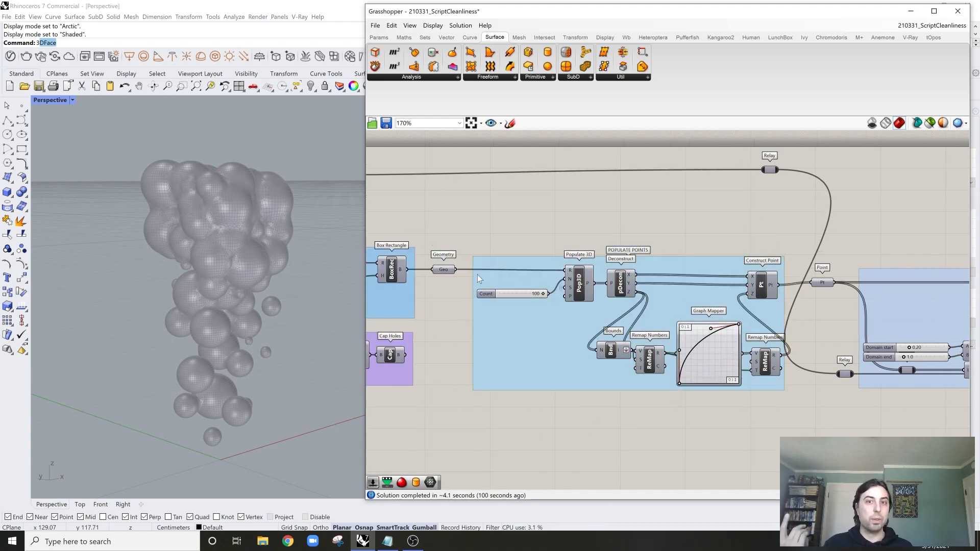
{"action": "mouse_move", "coordinate": [761, 285]}
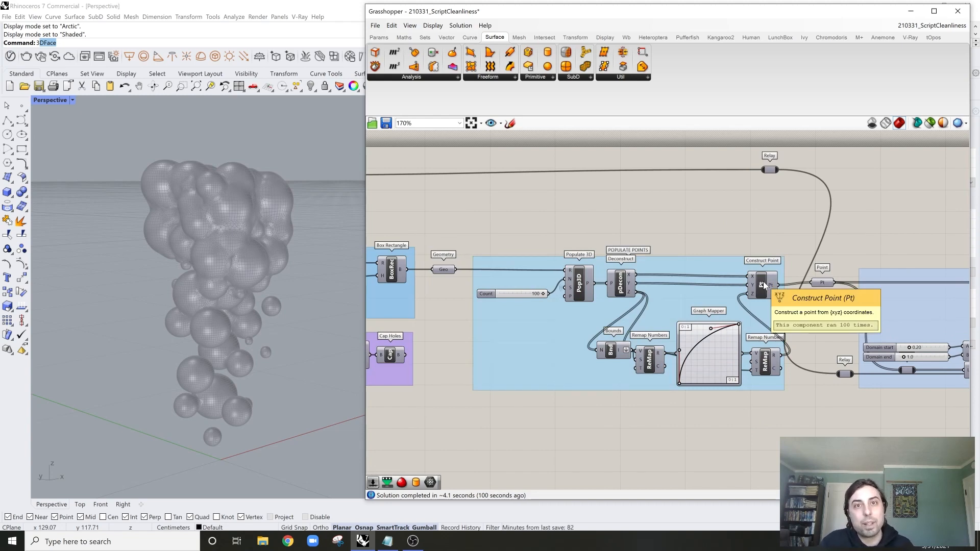
{"action": "mouse_move", "coordinate": [772, 229]}
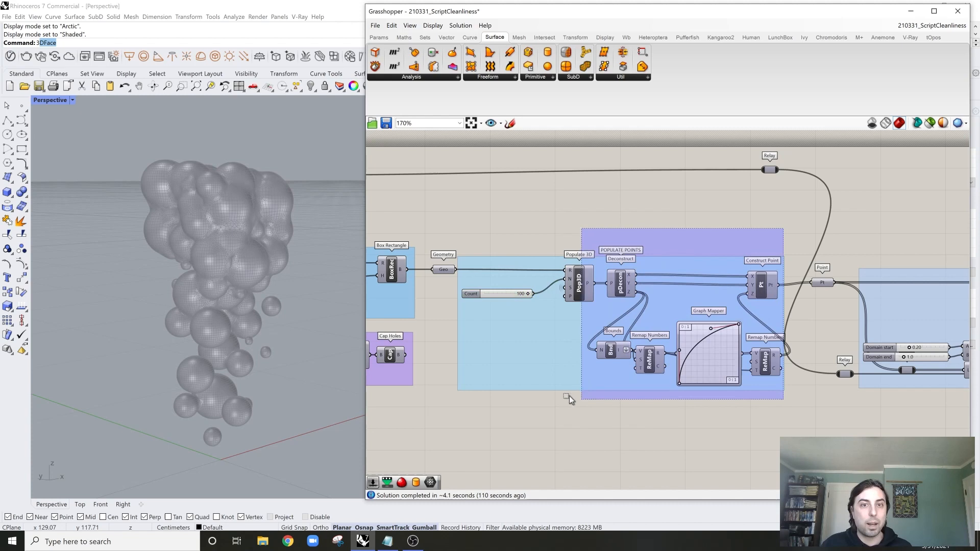
{"action": "right_click", "coordinate": [645, 214]}
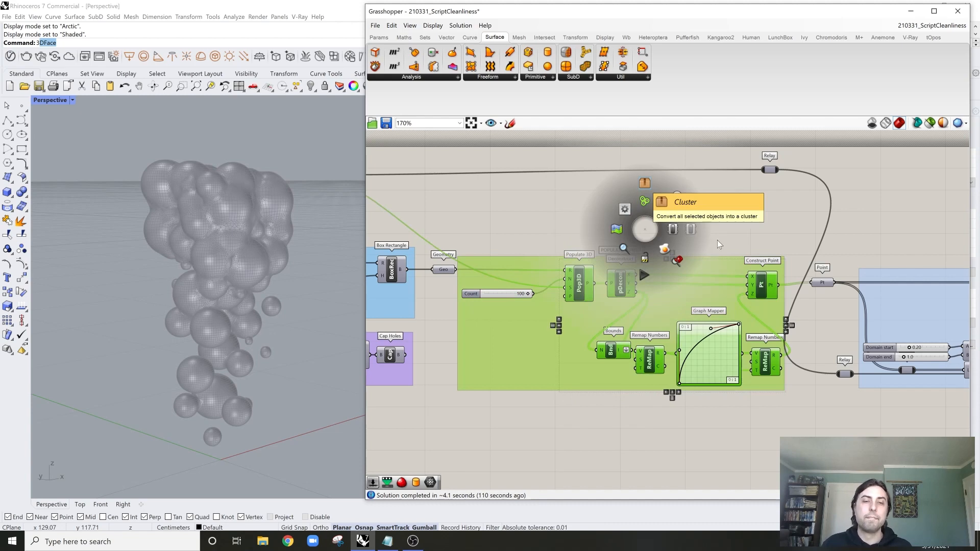
{"action": "mouse_move", "coordinate": [722, 243]}
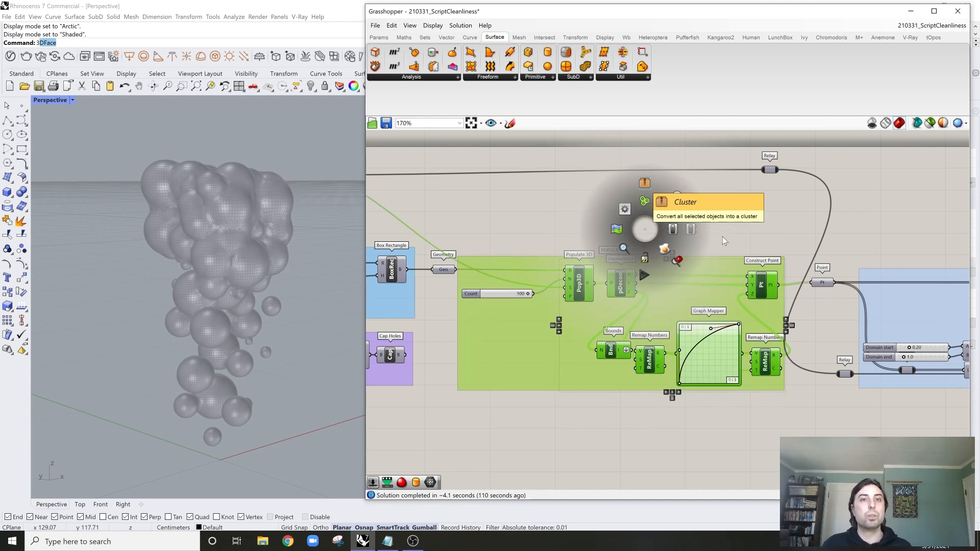
{"action": "left_click", "coordinate": [660, 202]}
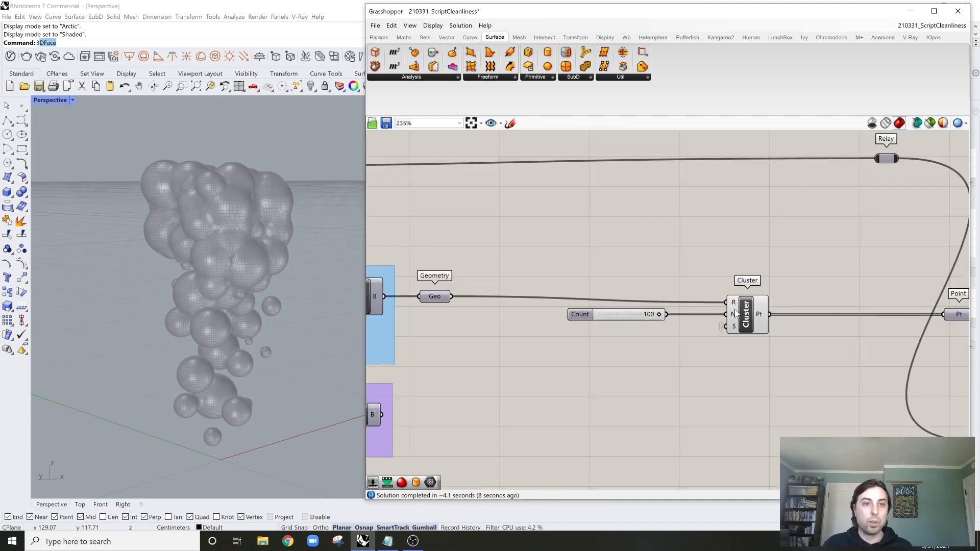
Step: Inspect the Cluster's Count input, then enter the cluster to reveal its internal network
{"action": "scroll", "scroll_direction": "up", "scroll_amount": 3}
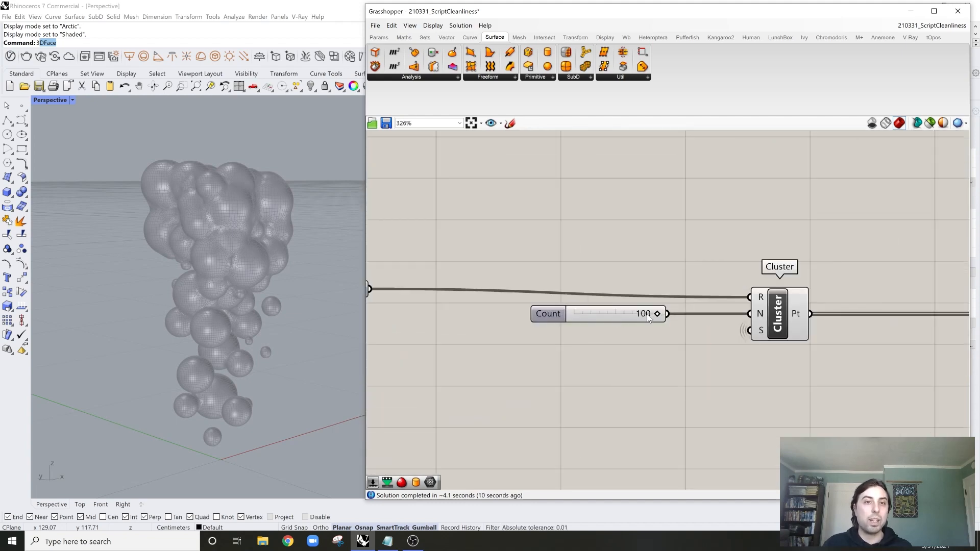
{"action": "mouse_move", "coordinate": [760, 314]}
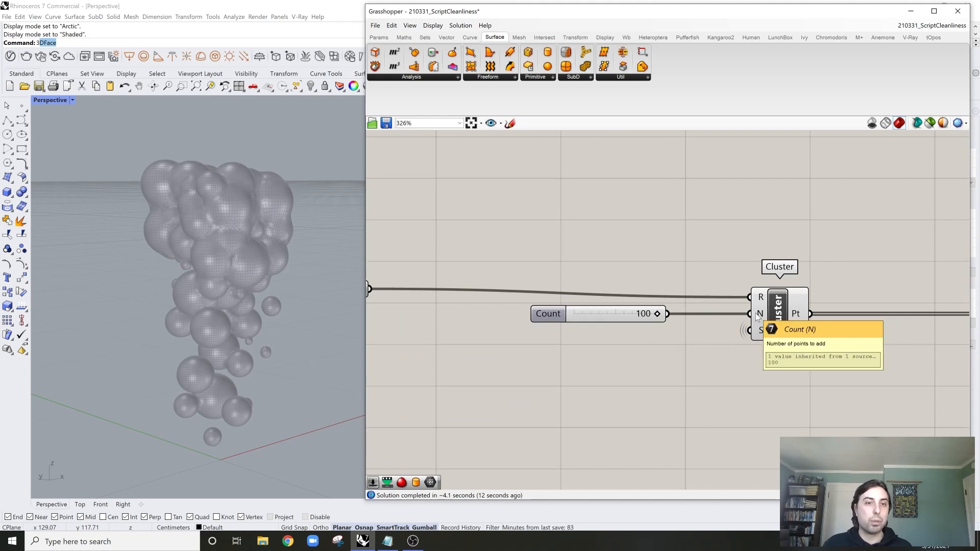
{"action": "scroll", "scroll_direction": "down", "scroll_amount": 3}
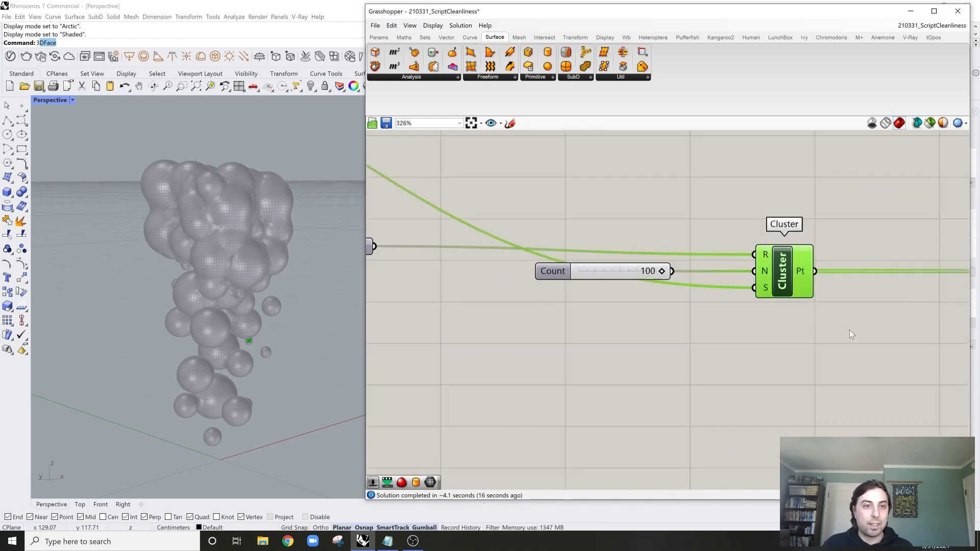
{"action": "scroll", "scroll_direction": "down", "scroll_amount": 3}
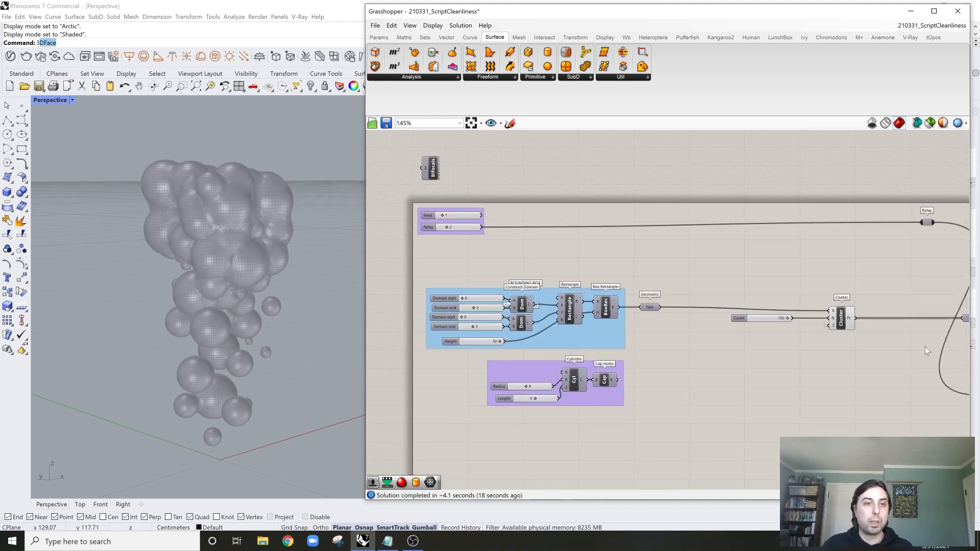
{"action": "double_click", "coordinate": [840, 315]}
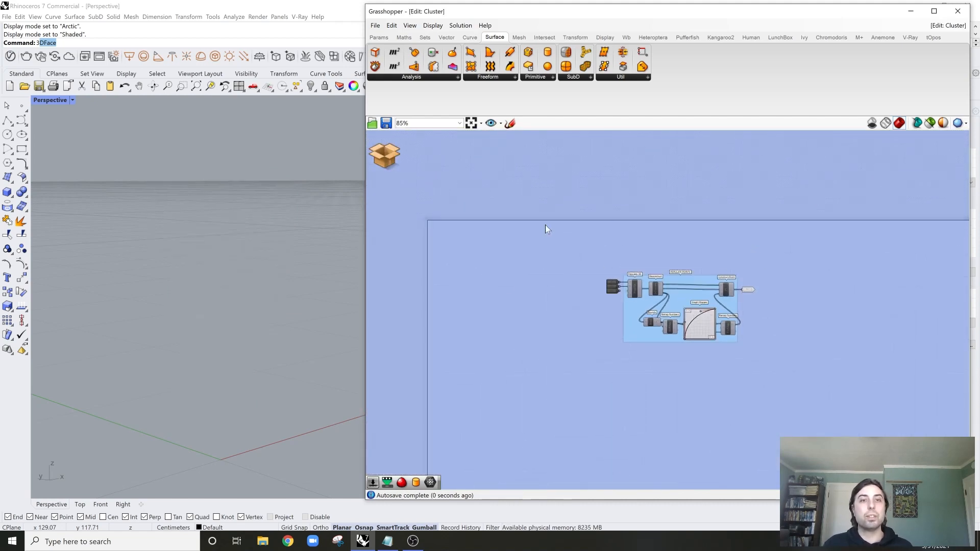
Step: Zoom out inside the cluster to view the whole populate-points network
{"action": "scroll", "scroll_direction": "down", "scroll_amount": 3}
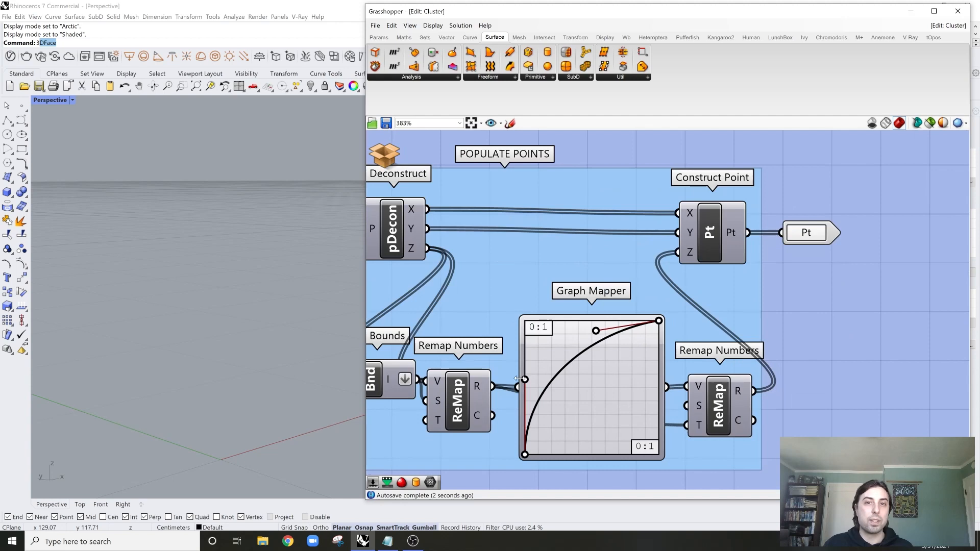
{"action": "scroll", "scroll_direction": "down", "scroll_amount": 3}
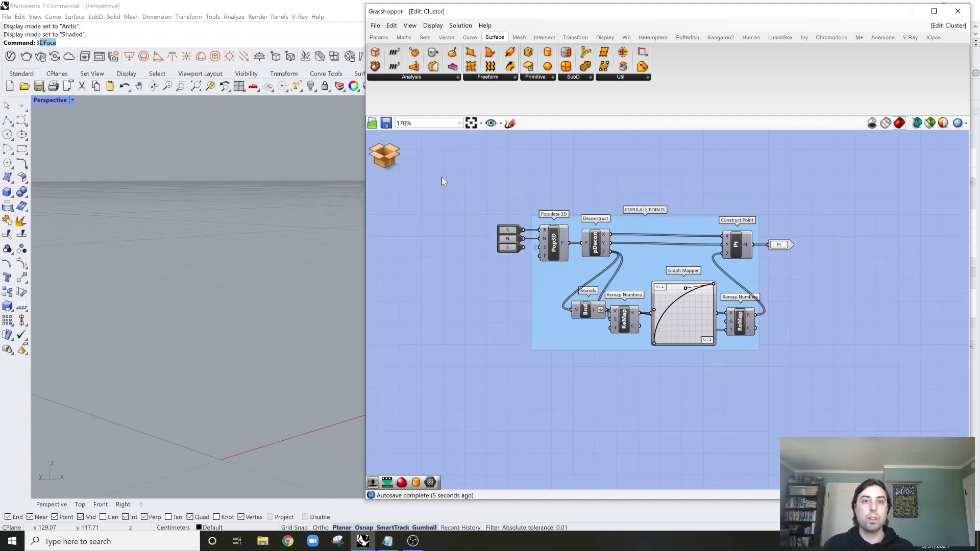
{"action": "mouse_move", "coordinate": [513, 191]}
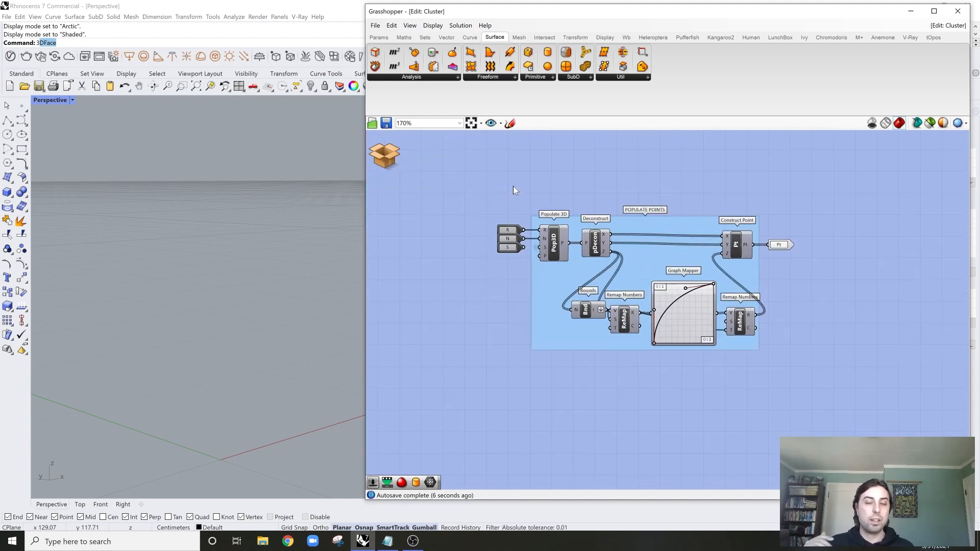
{"action": "mouse_move", "coordinate": [560, 200]}
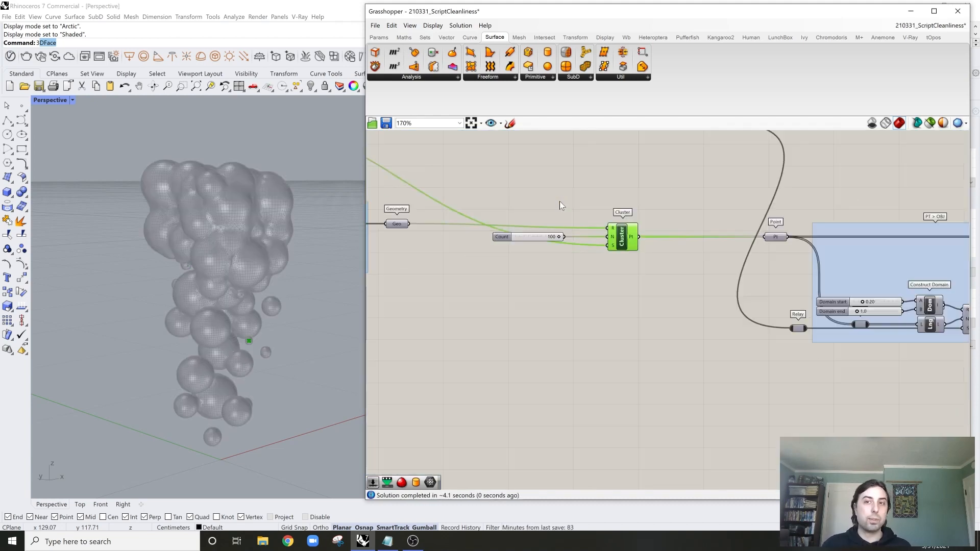
{"action": "scroll", "scroll_direction": "down", "scroll_amount": 3}
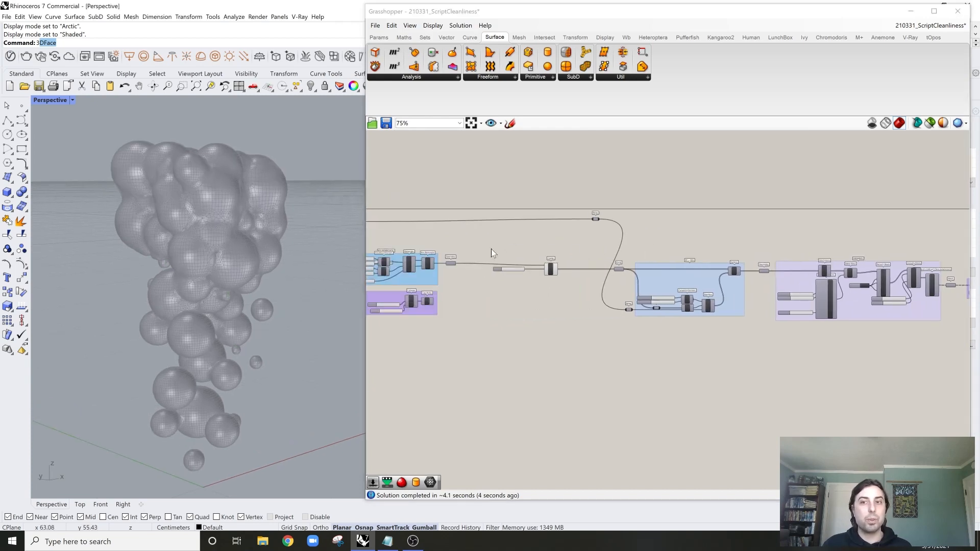
{"action": "mouse_move", "coordinate": [621, 244]}
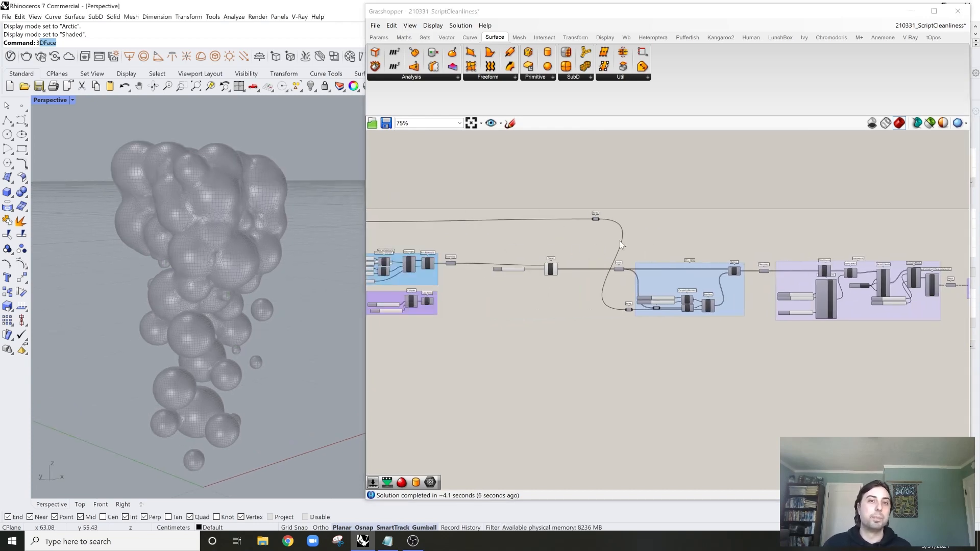